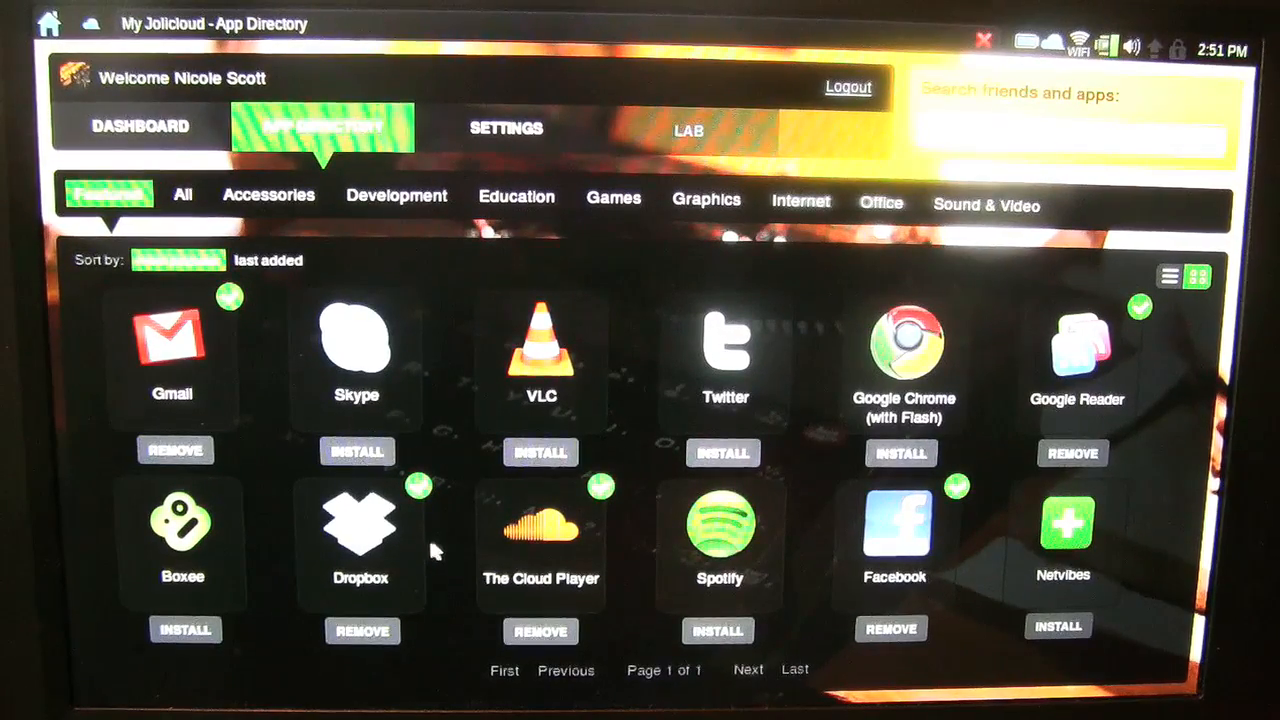
{"action": "mouse_move", "coordinate": [670, 445]}
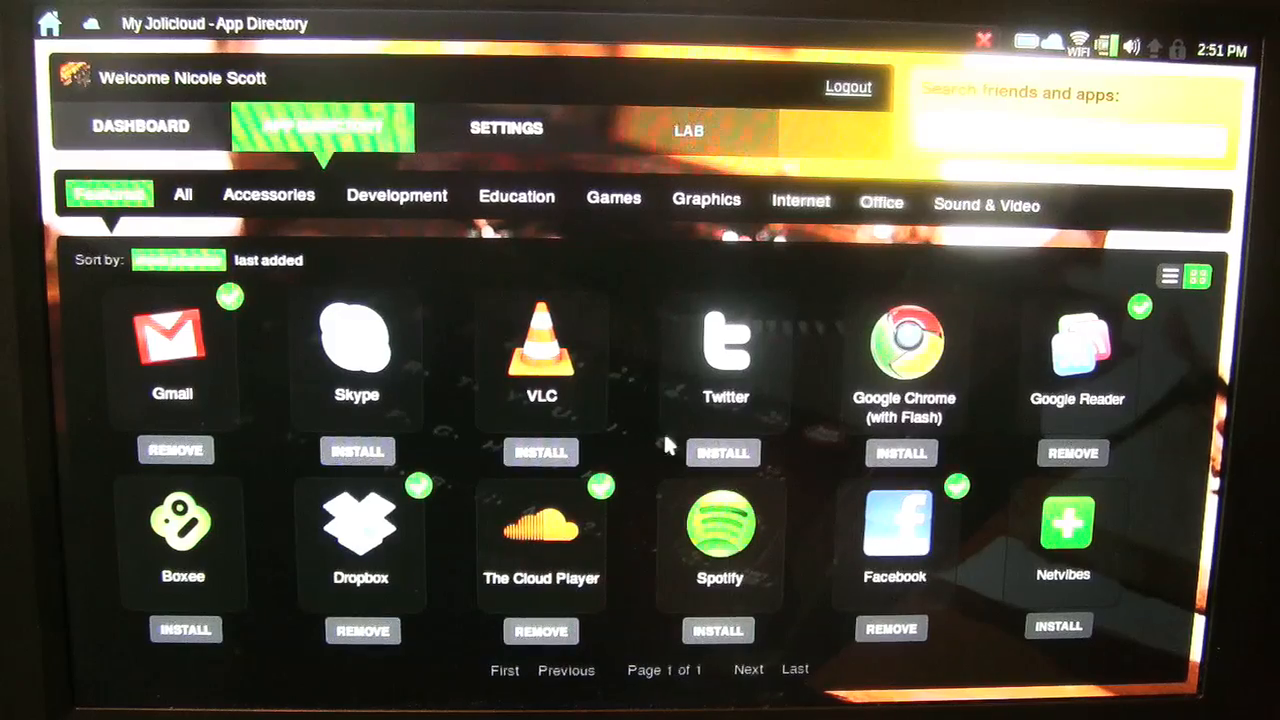
- Show the App Directory's Accessories apps, then the Development apps
{"action": "left_click", "coordinate": [268, 195]}
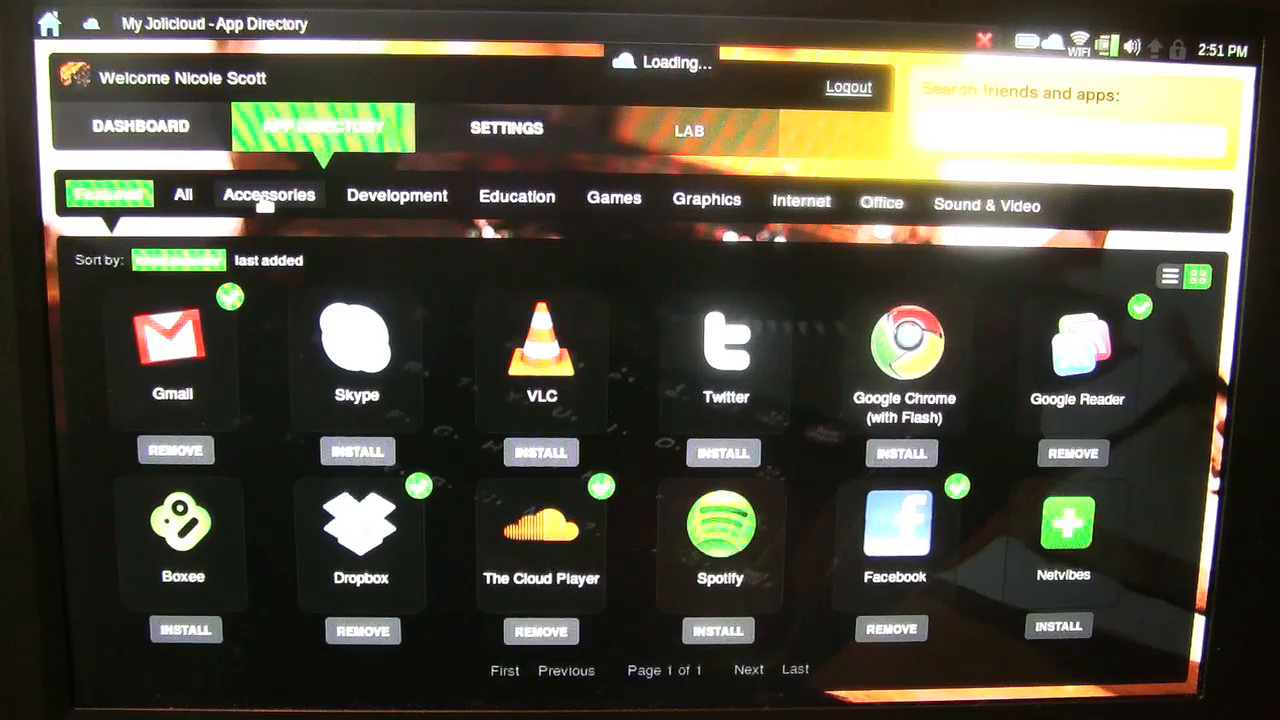
{"action": "left_click", "coordinate": [270, 194]}
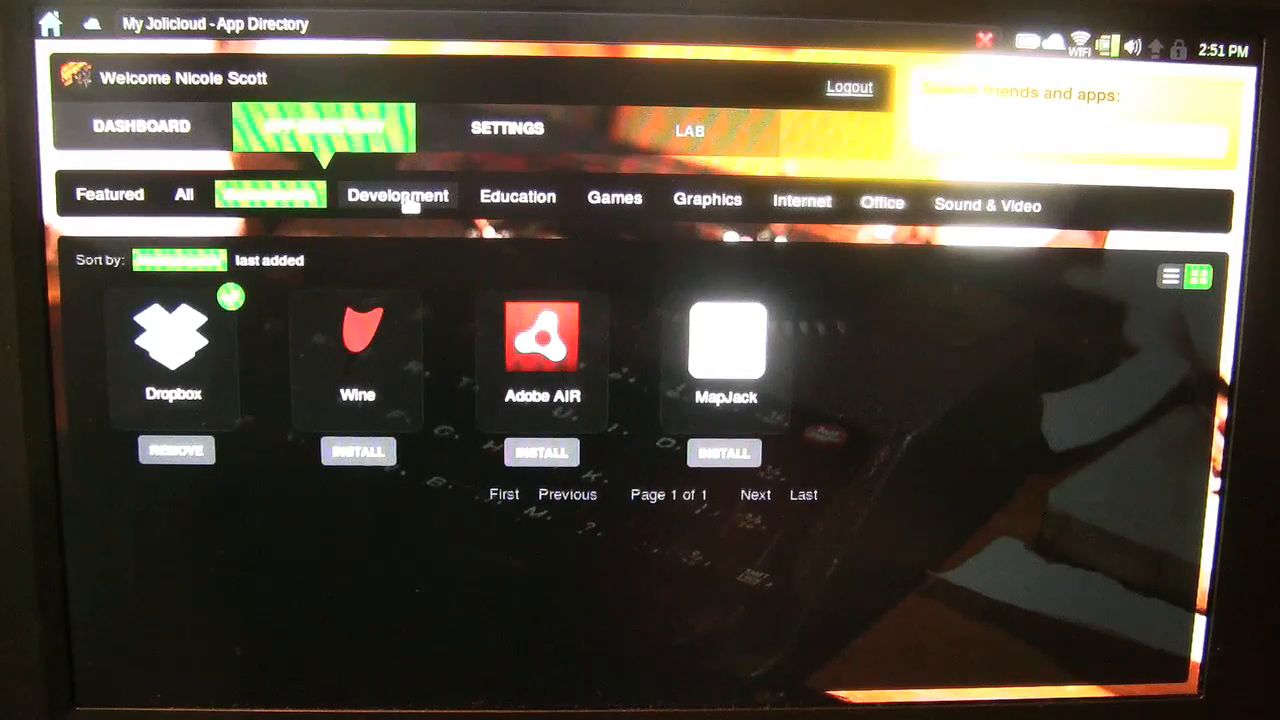
{"action": "left_click", "coordinate": [397, 195]}
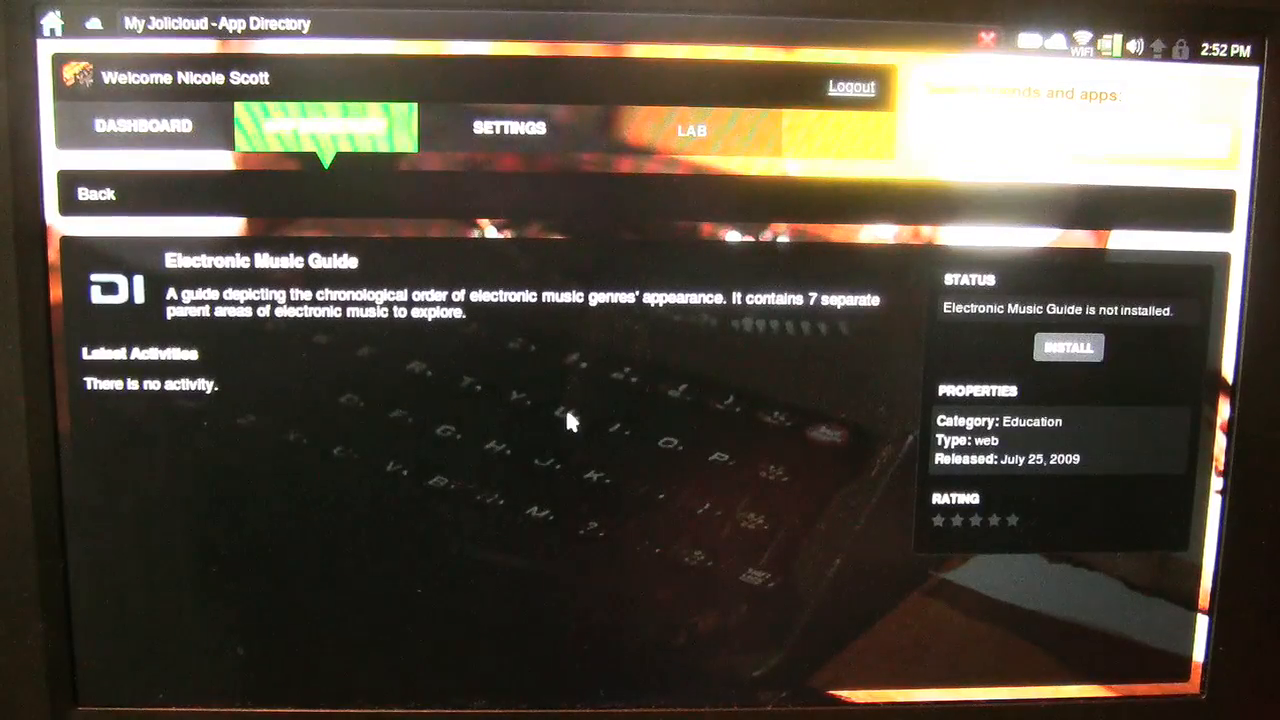
{"action": "mouse_move", "coordinate": [688, 362]}
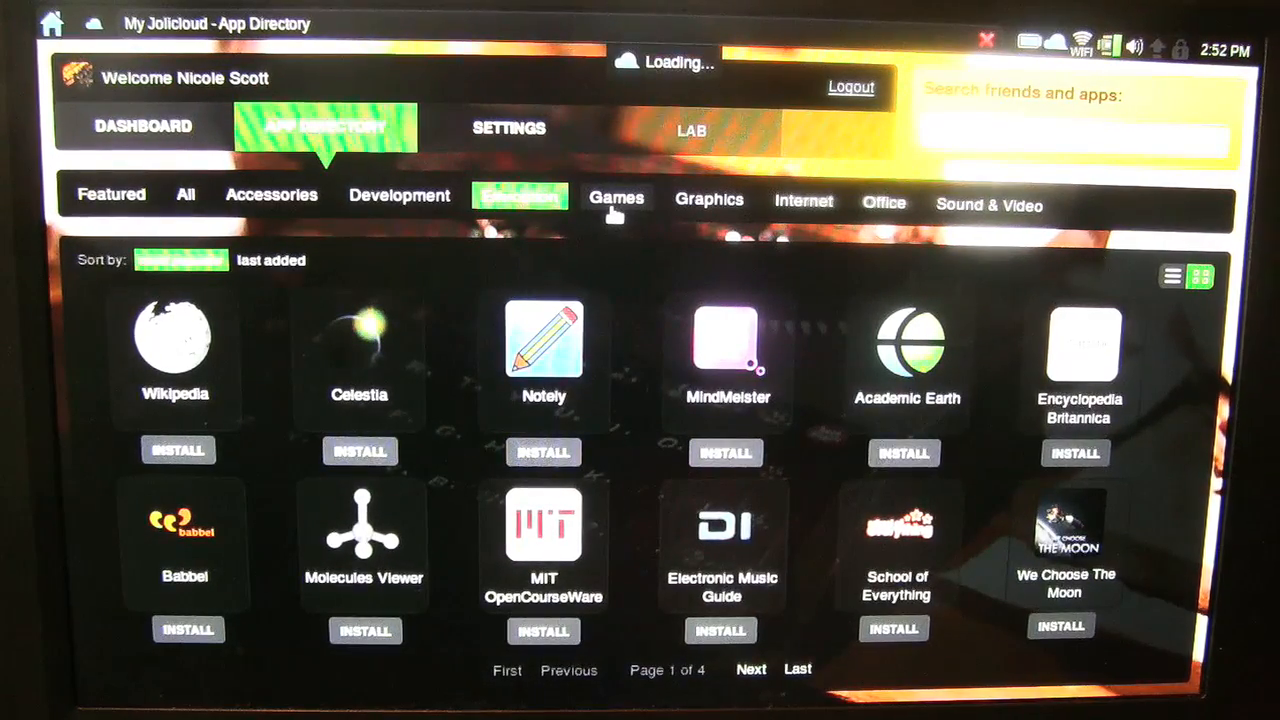
- View Games, then two pages of Graphics, then Internet apps page 1 of 13
{"action": "left_click", "coordinate": [616, 198]}
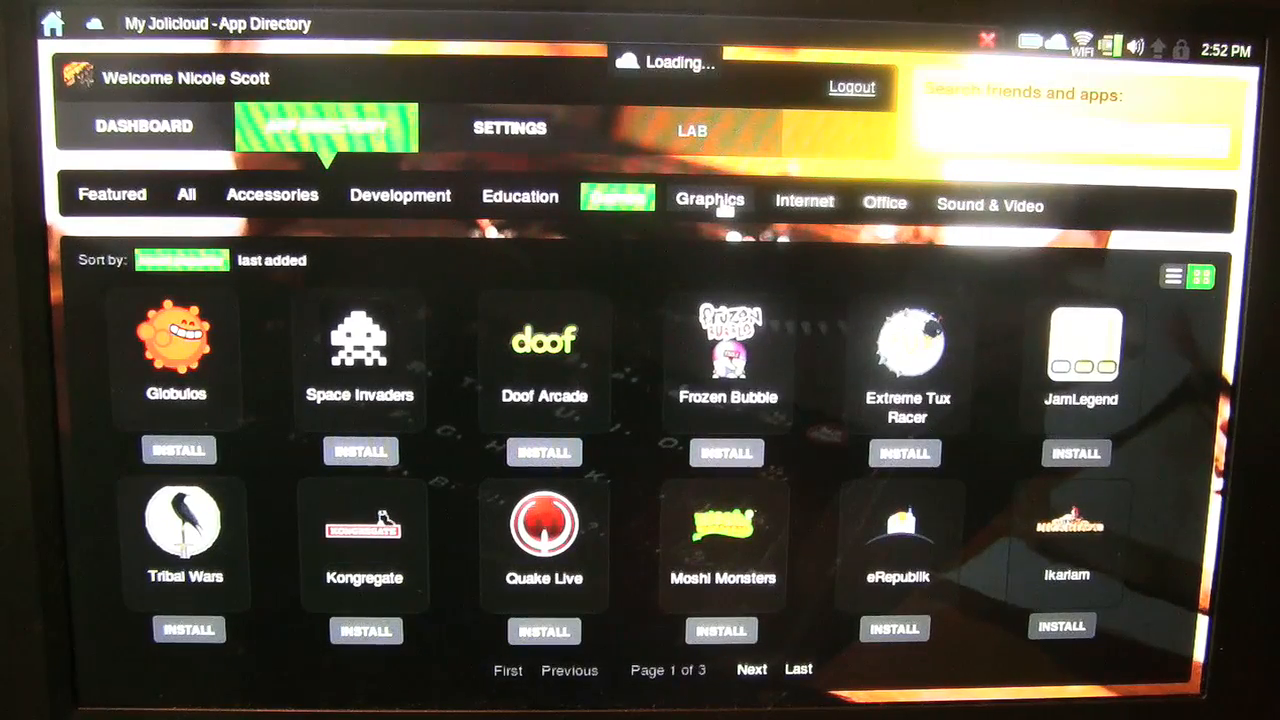
{"action": "left_click", "coordinate": [710, 202]}
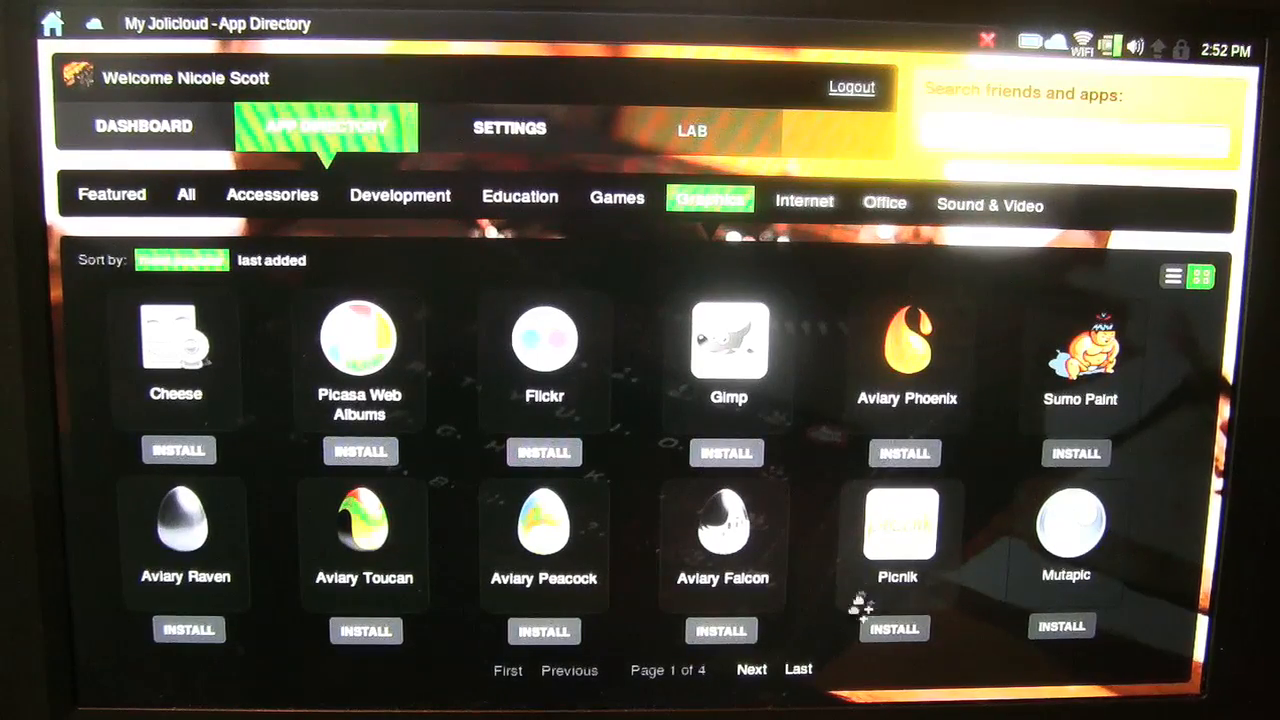
{"action": "left_click", "coordinate": [751, 669]}
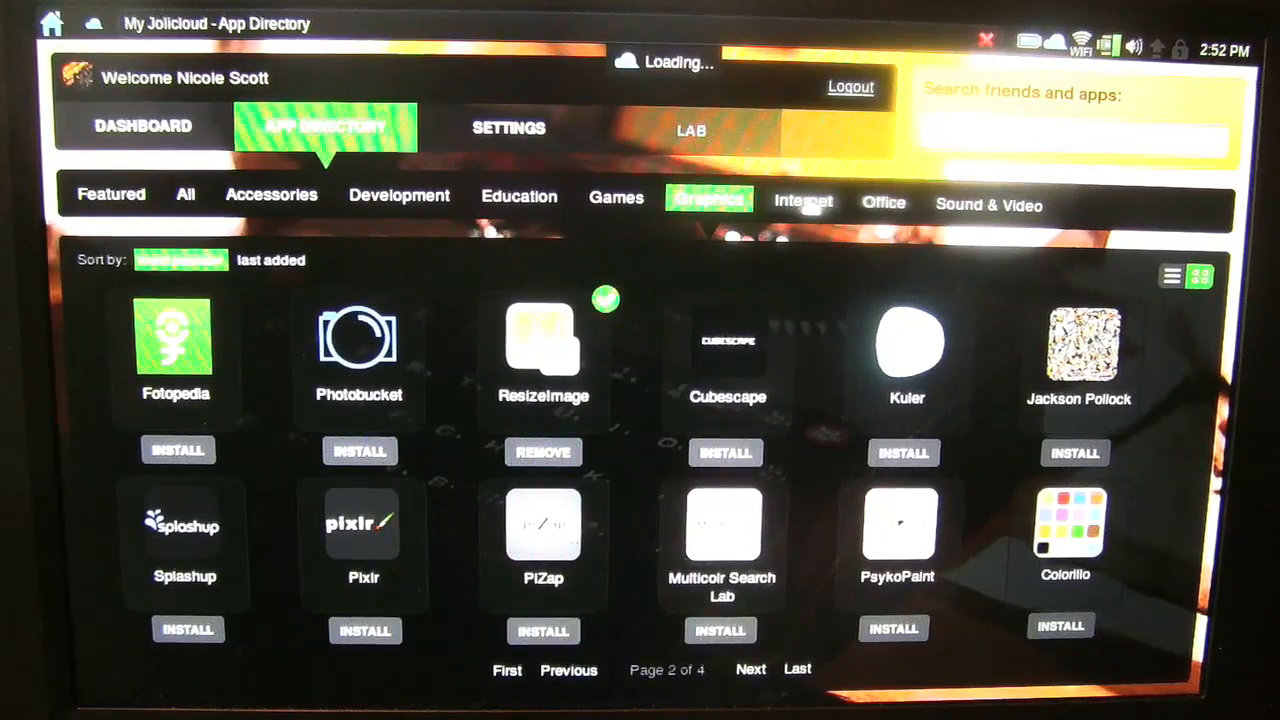
{"action": "left_click", "coordinate": [803, 202]}
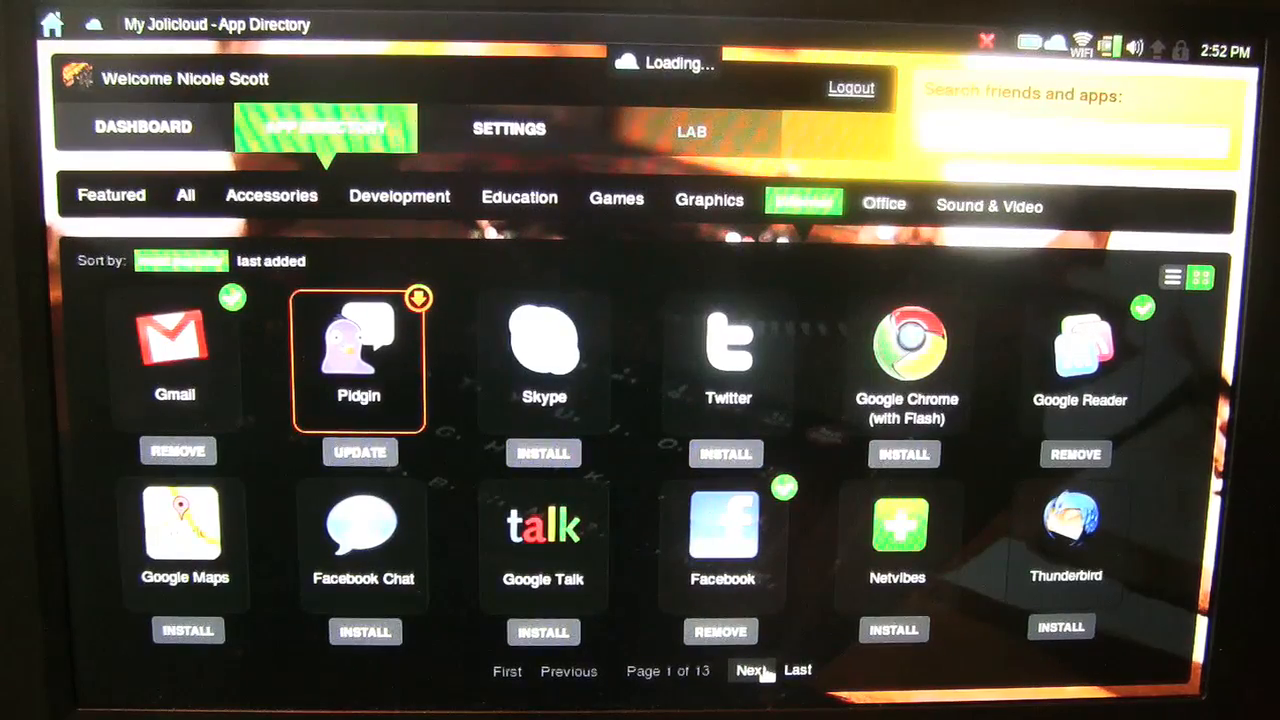
- Page through Internet apps to page 6, then list Office apps (page 1 of 7)
{"action": "left_click", "coordinate": [752, 670]}
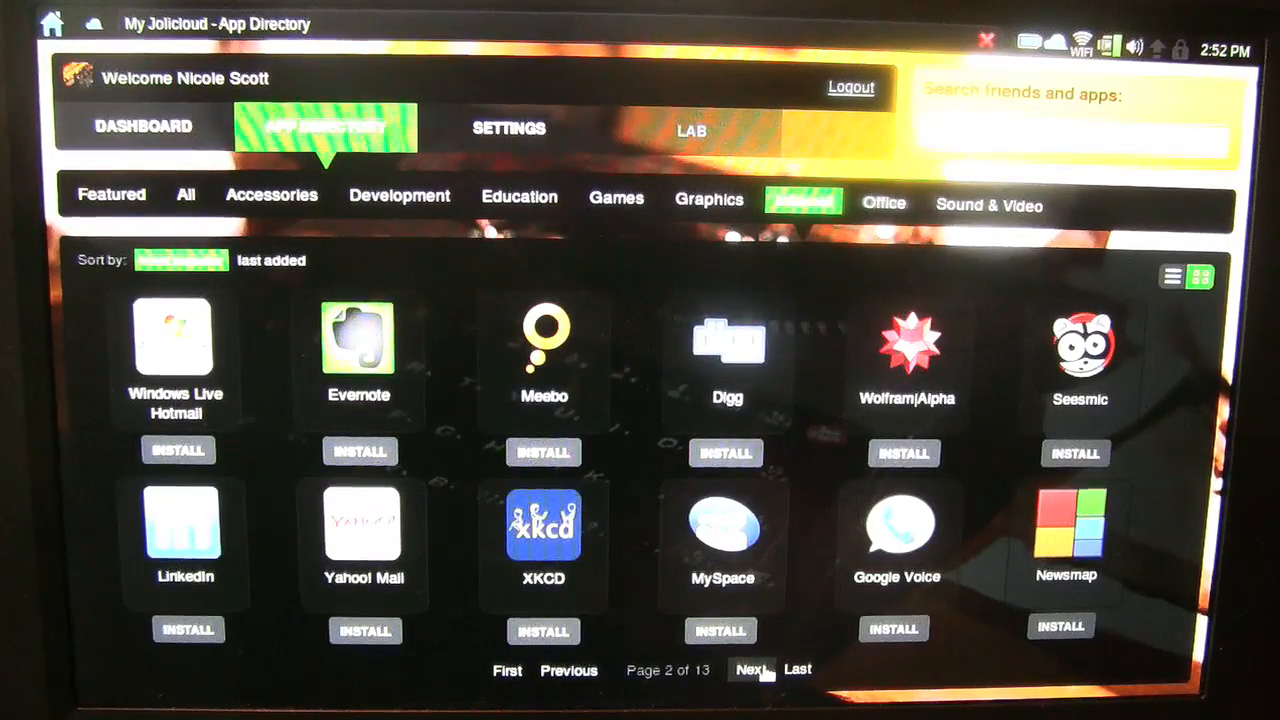
{"action": "left_click", "coordinate": [751, 669]}
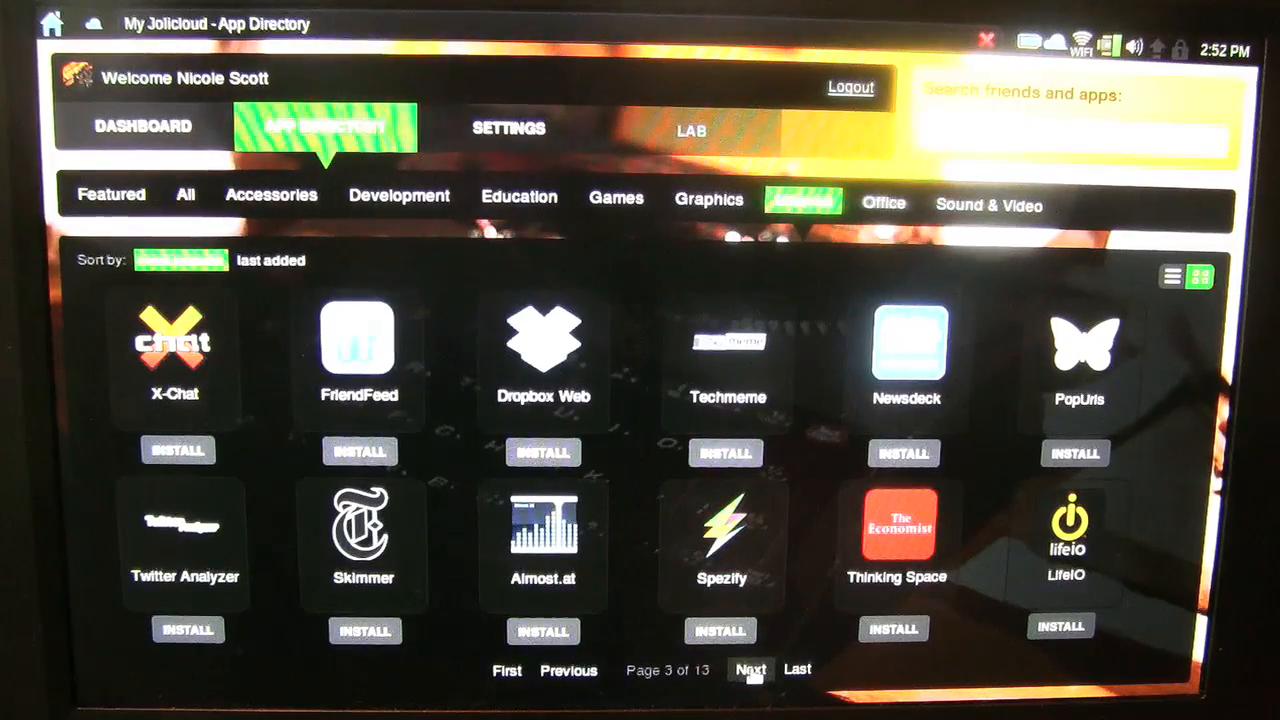
{"action": "left_click", "coordinate": [751, 670]}
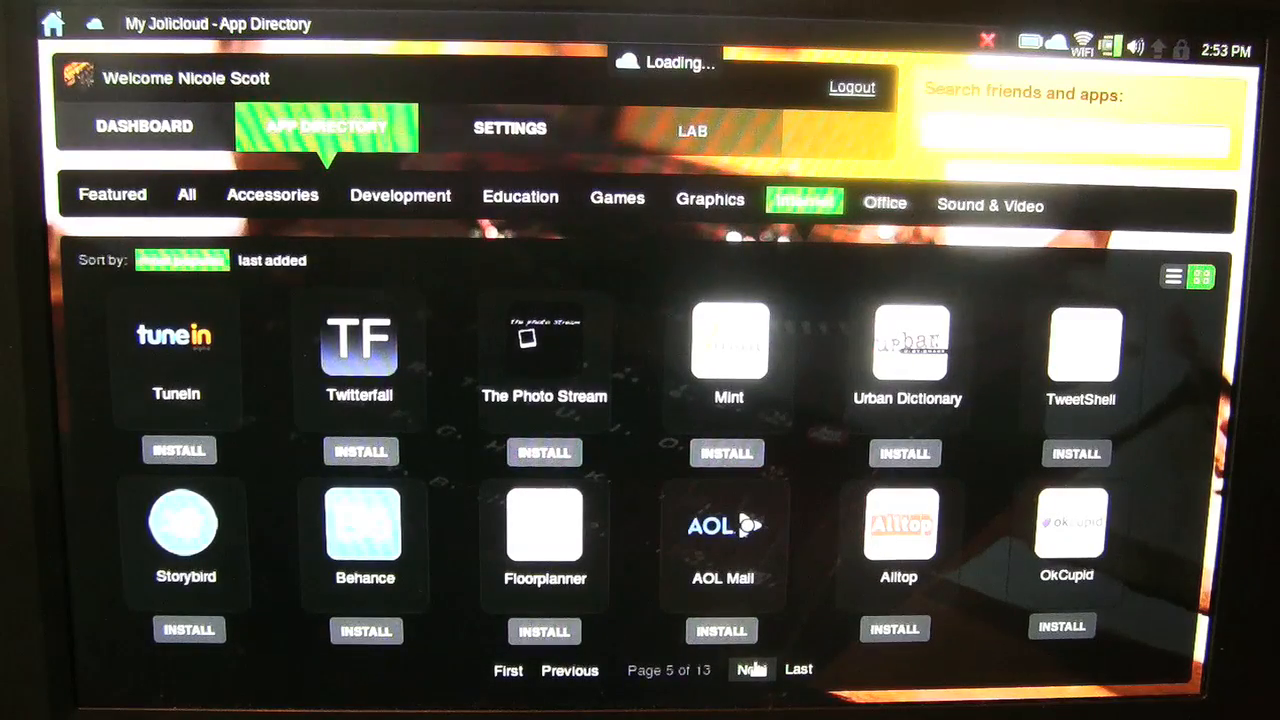
{"action": "left_click", "coordinate": [749, 669]}
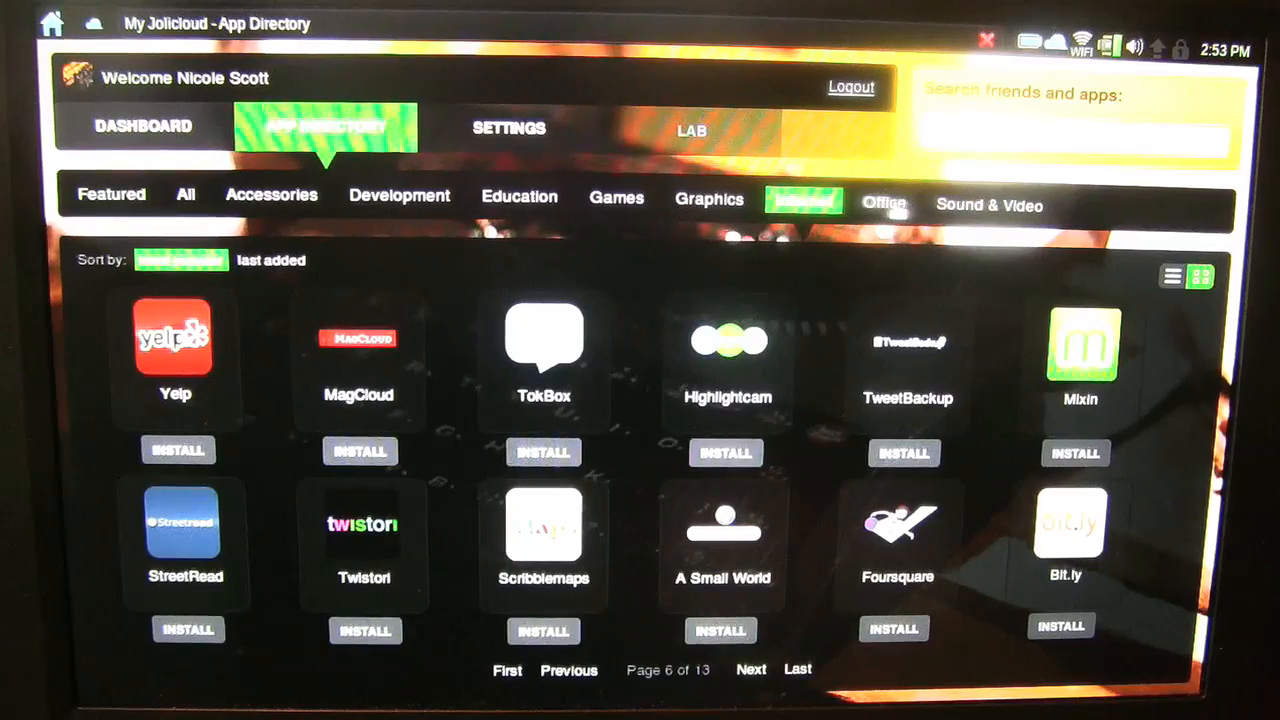
{"action": "left_click", "coordinate": [884, 205]}
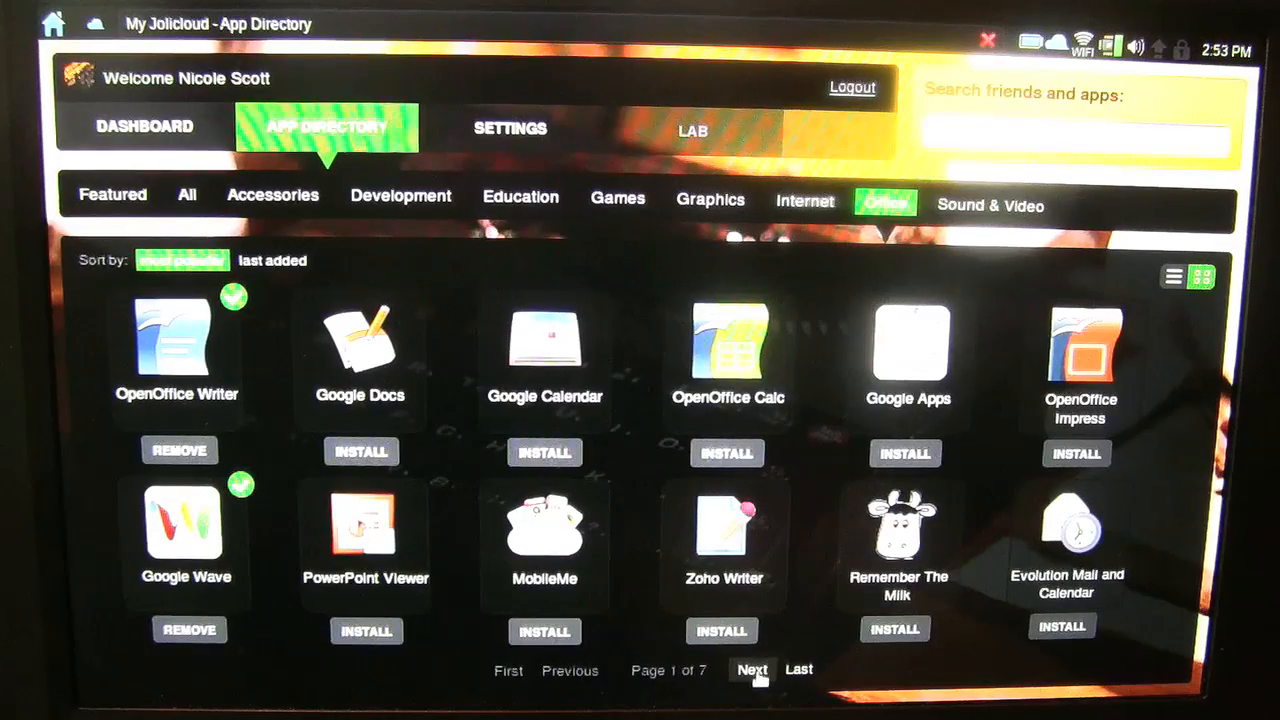
- Show Sound & Video apps and Boxee's details, then the launcher's Accessories apps
{"action": "left_click", "coordinate": [752, 669]}
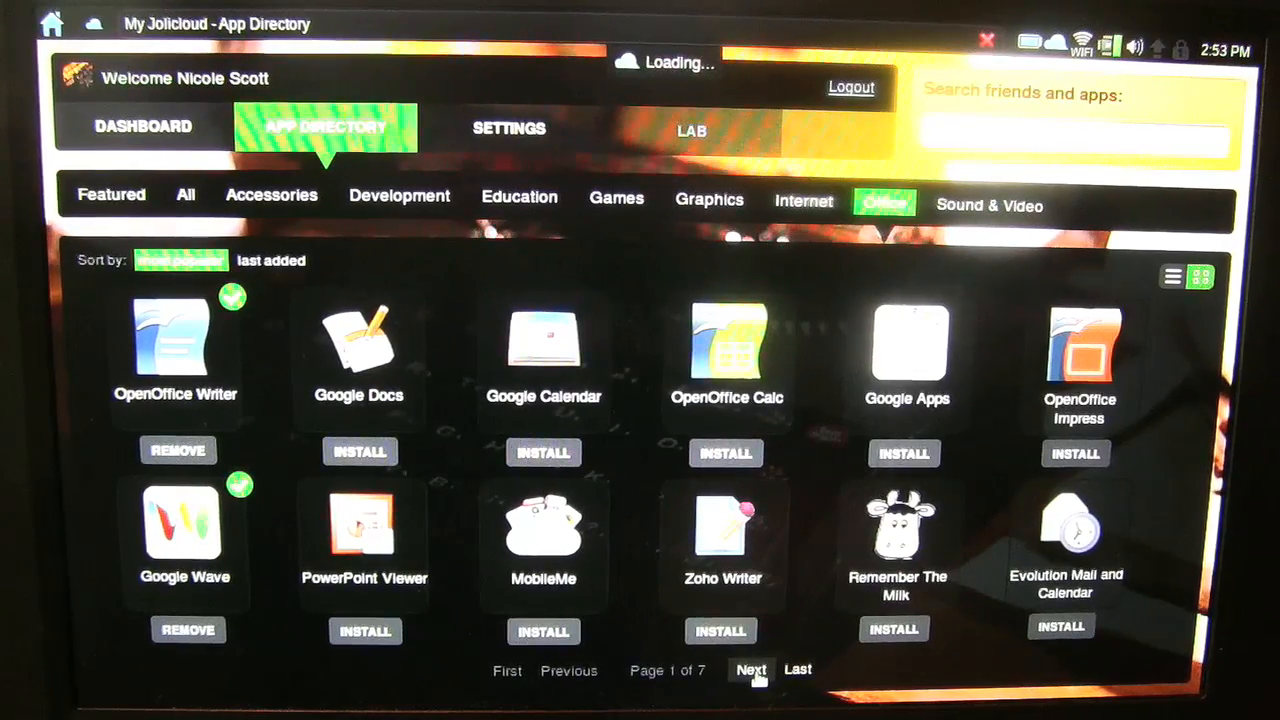
{"action": "left_click", "coordinate": [749, 670]}
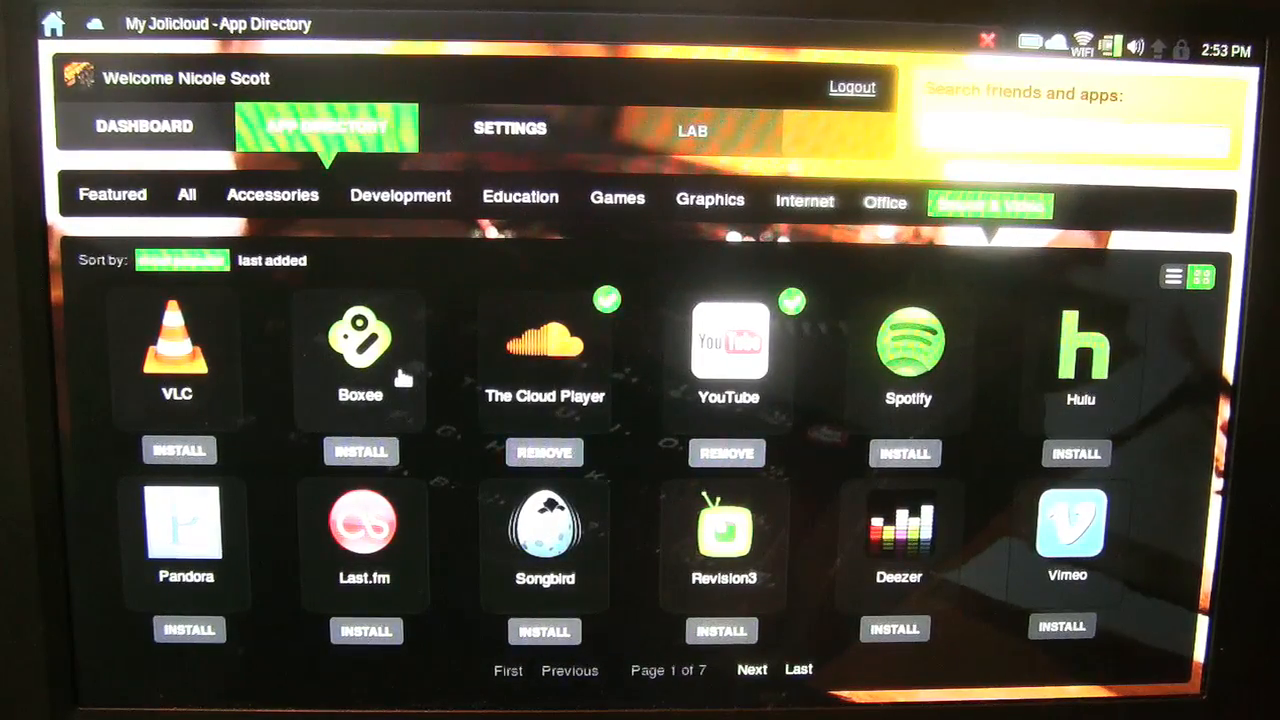
{"action": "left_click", "coordinate": [360, 340]}
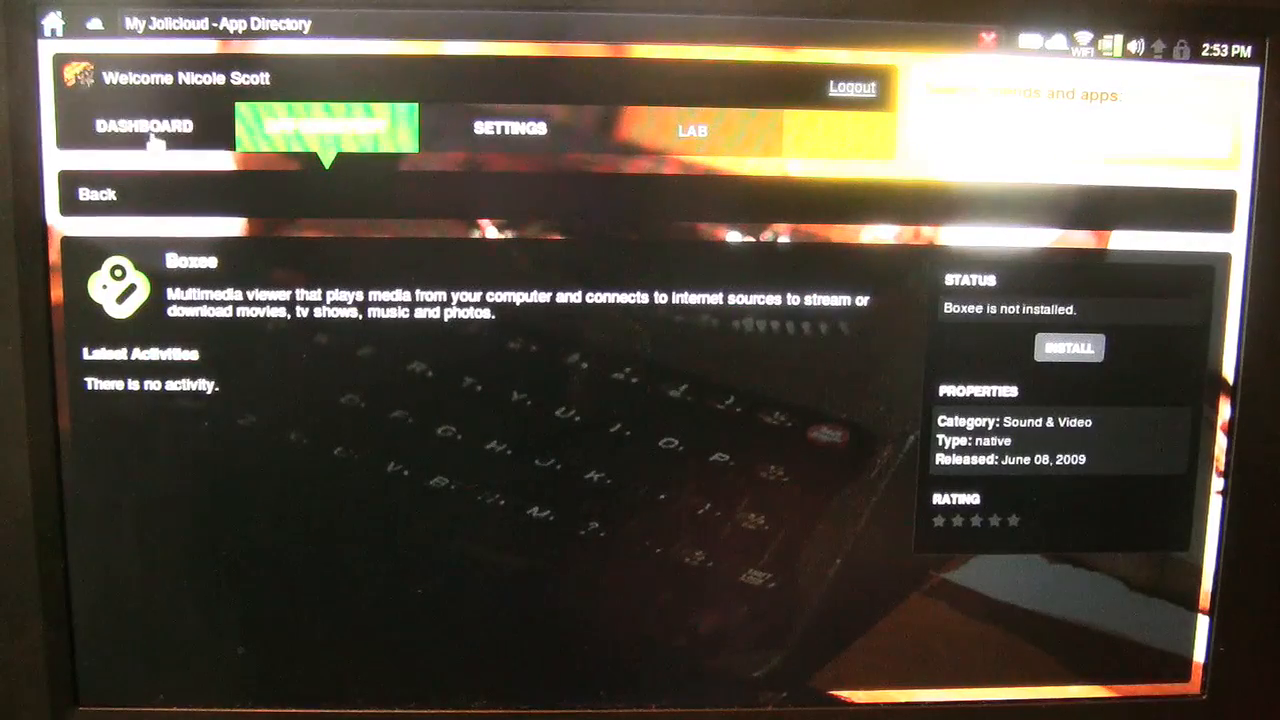
{"action": "left_click", "coordinate": [94, 194]}
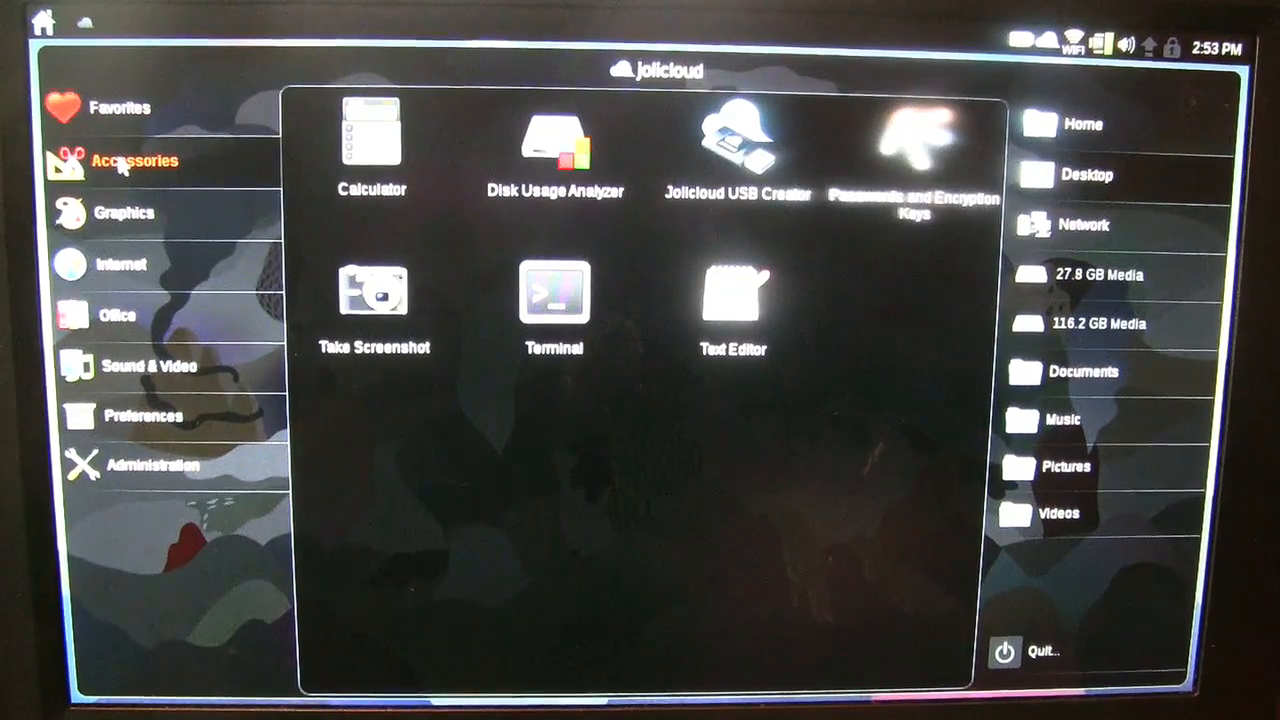
- Show the launcher's Graphics, Internet, Office and Sound & Video apps
{"action": "left_click", "coordinate": [123, 213]}
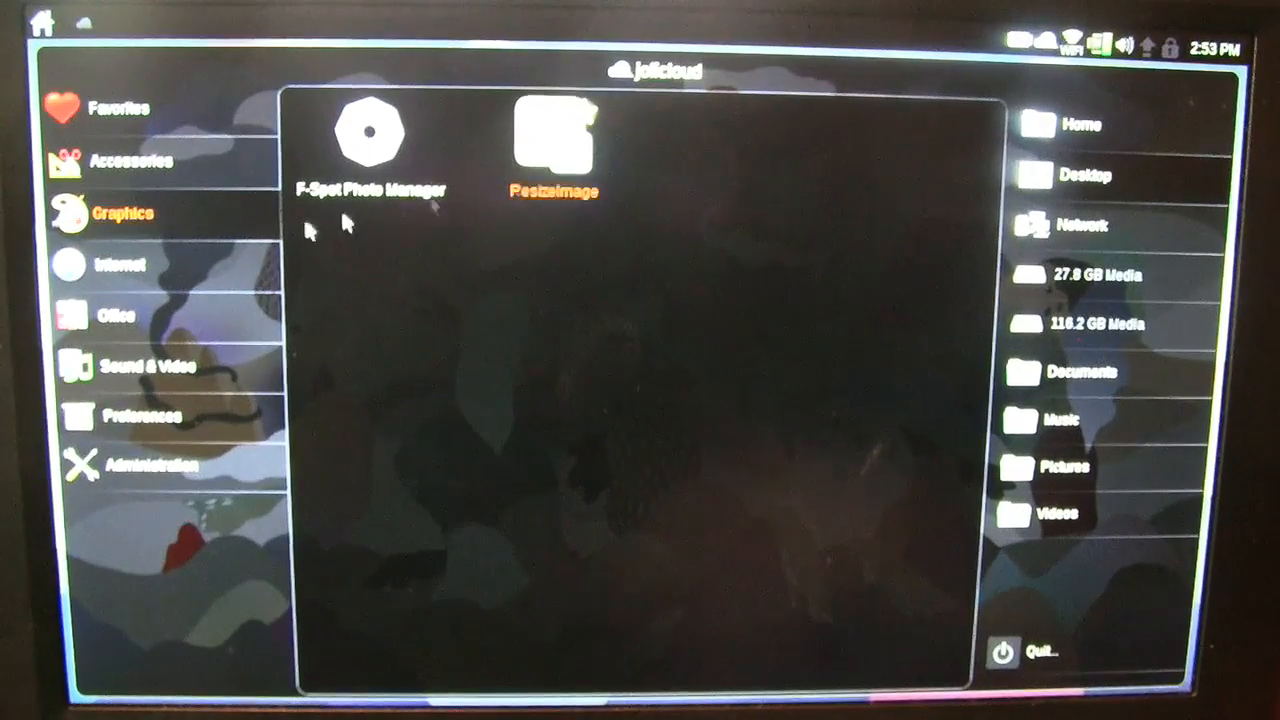
{"action": "left_click", "coordinate": [116, 264]}
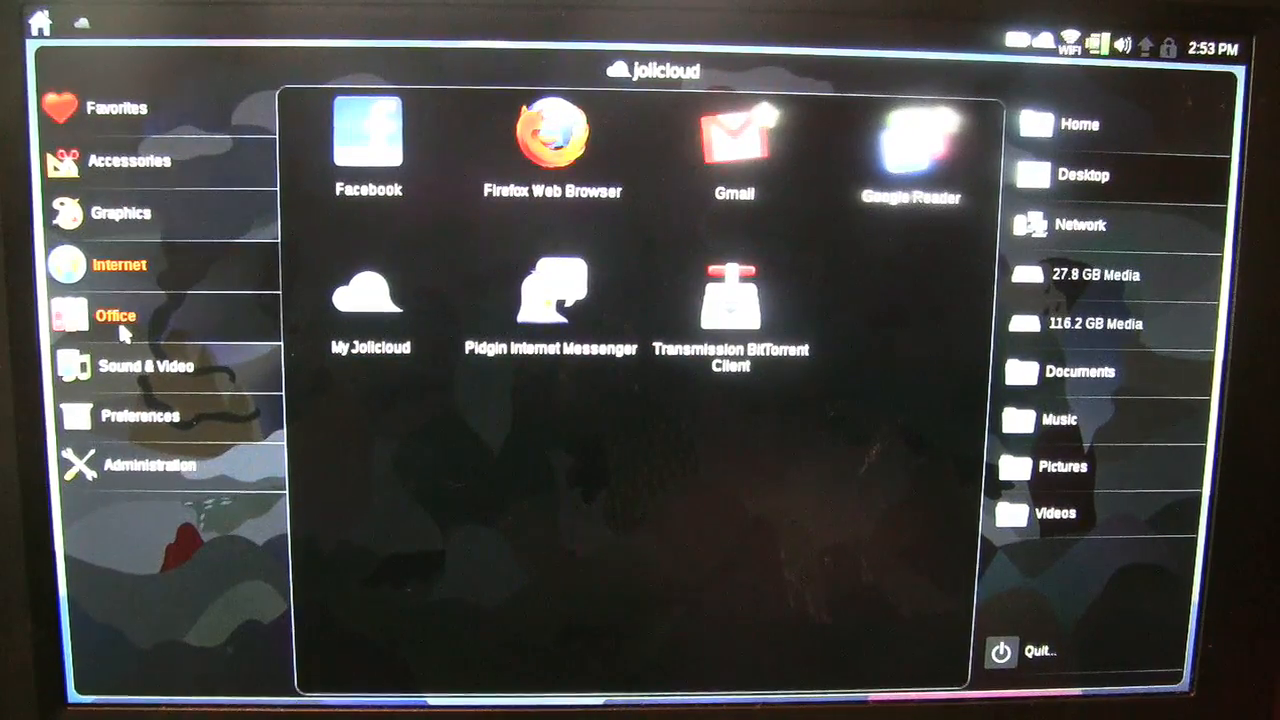
{"action": "left_click", "coordinate": [115, 315]}
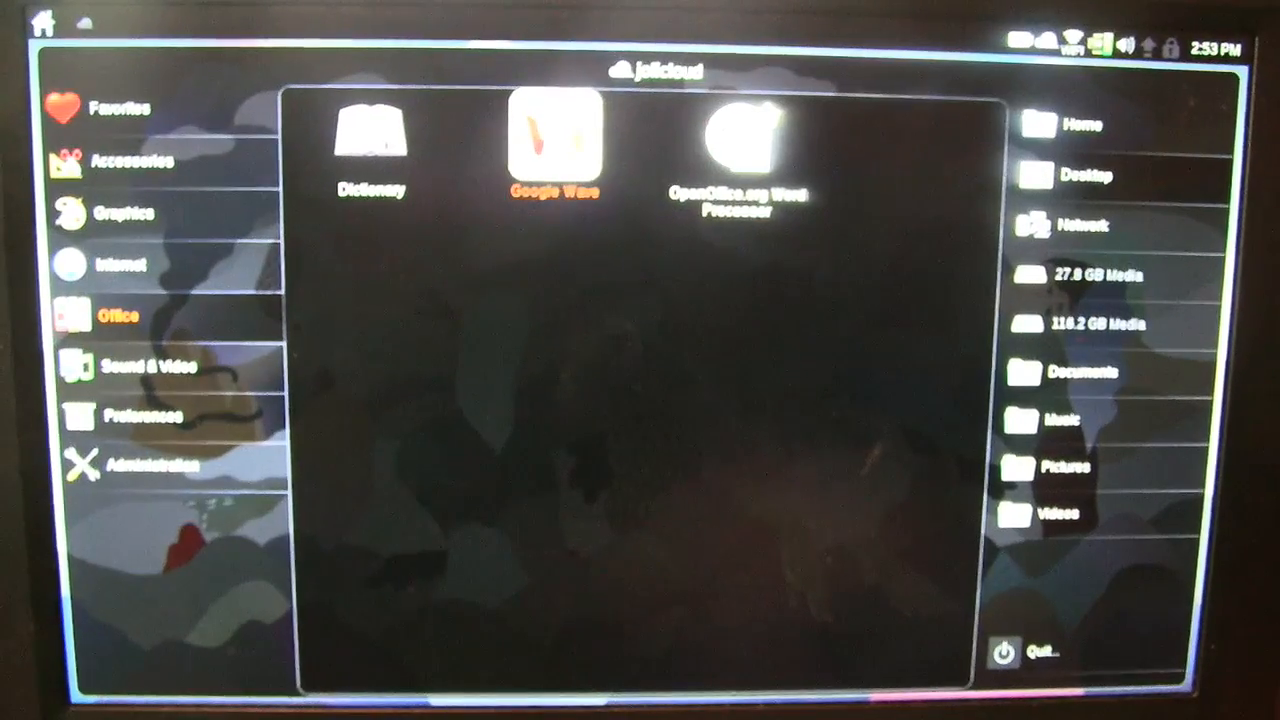
{"action": "mouse_move", "coordinate": [740, 145]}
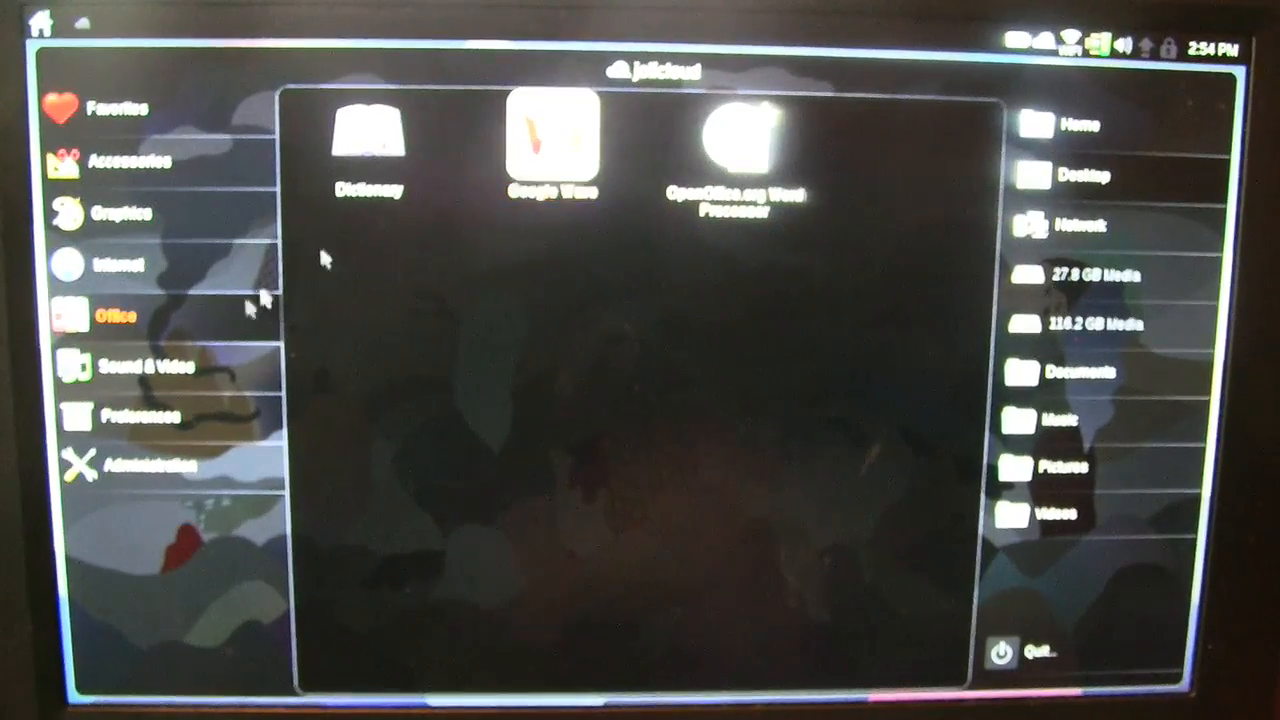
{"action": "left_click", "coordinate": [148, 367]}
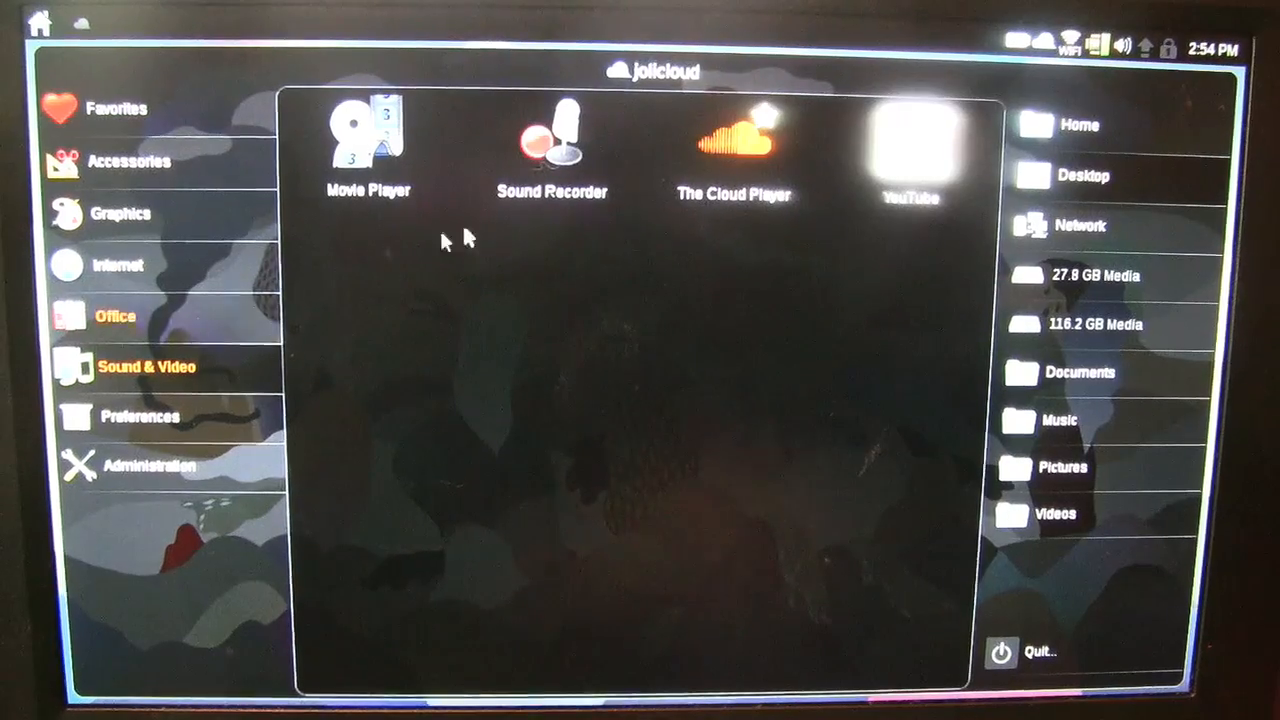
- Briefly open YouTube, then return to the launcher and open resizeimage.org
{"action": "left_click", "coordinate": [908, 140]}
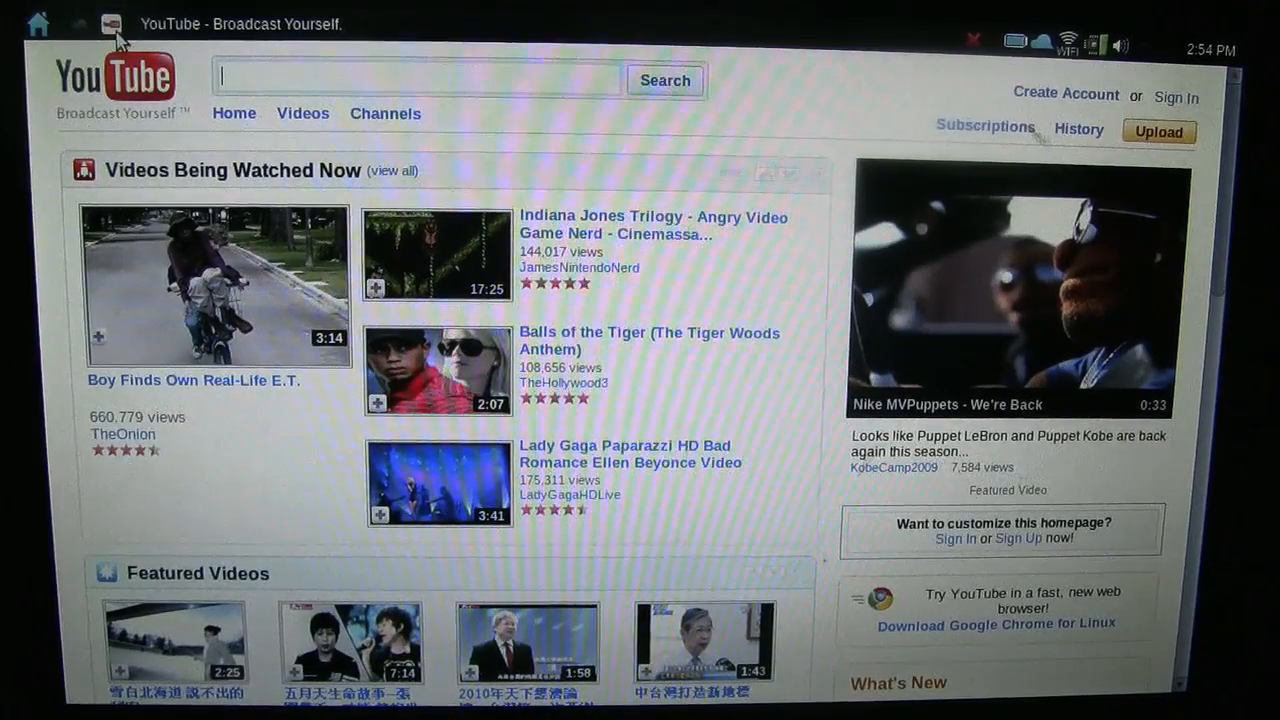
{"action": "left_click", "coordinate": [39, 24]}
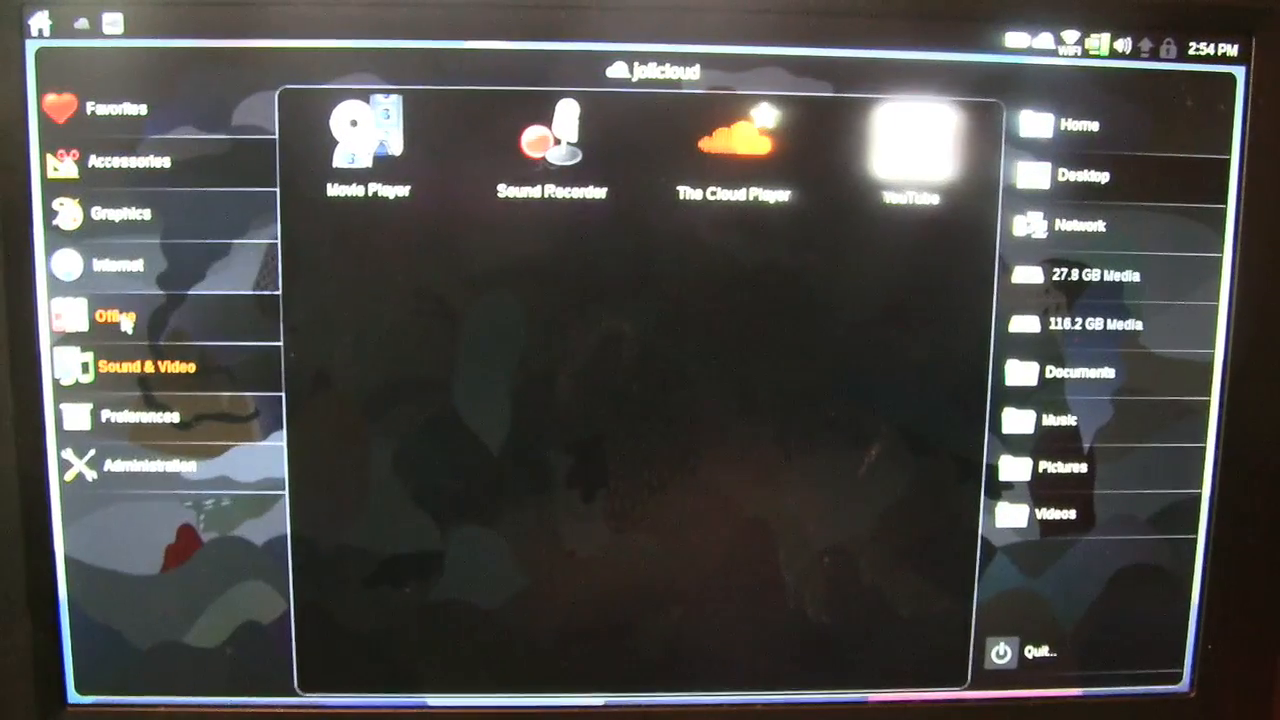
{"action": "left_click", "coordinate": [122, 213]}
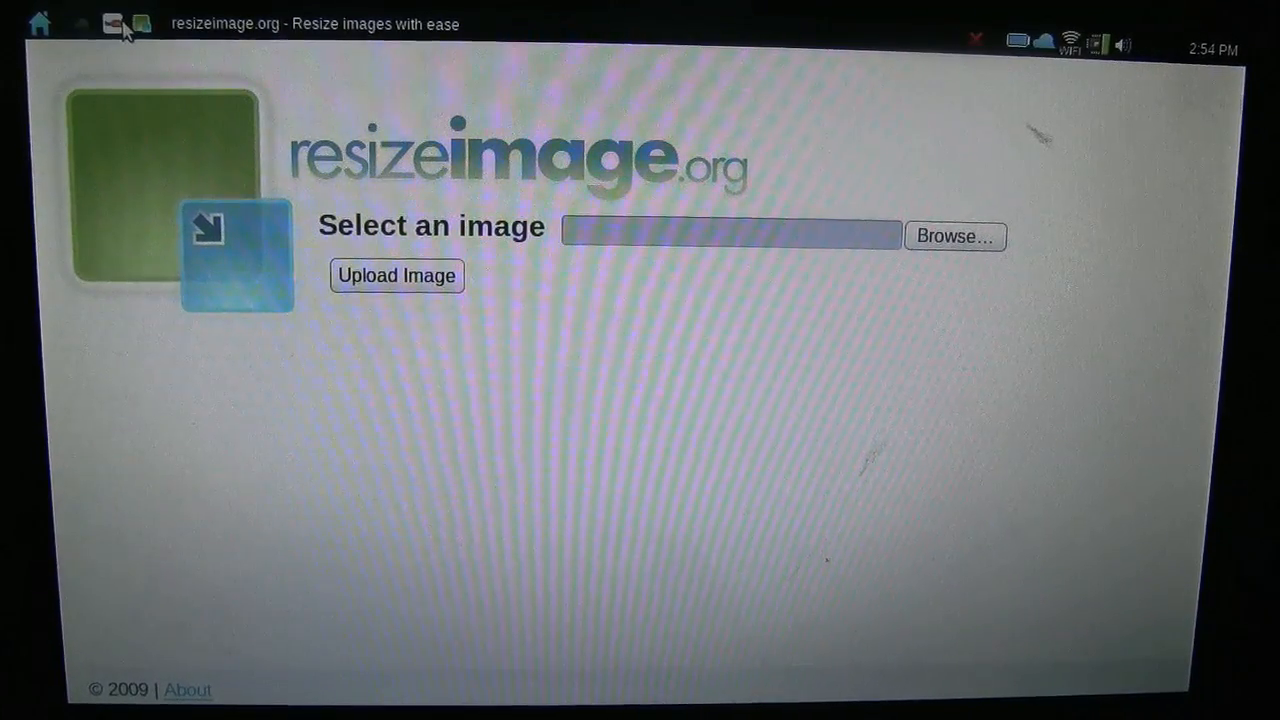
- Launch Firefox from the launcher's Favorites, opening the jolicloud.com homepage
{"action": "left_click", "coordinate": [142, 24]}
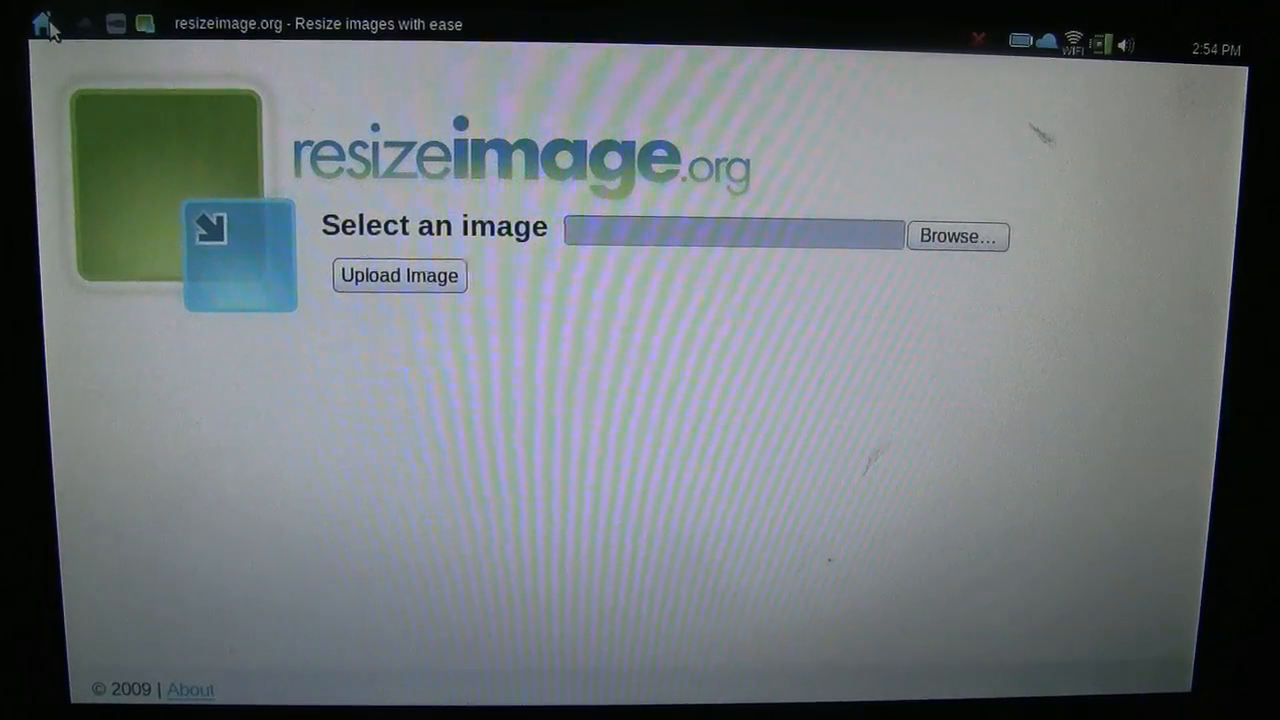
{"action": "left_click", "coordinate": [43, 24]}
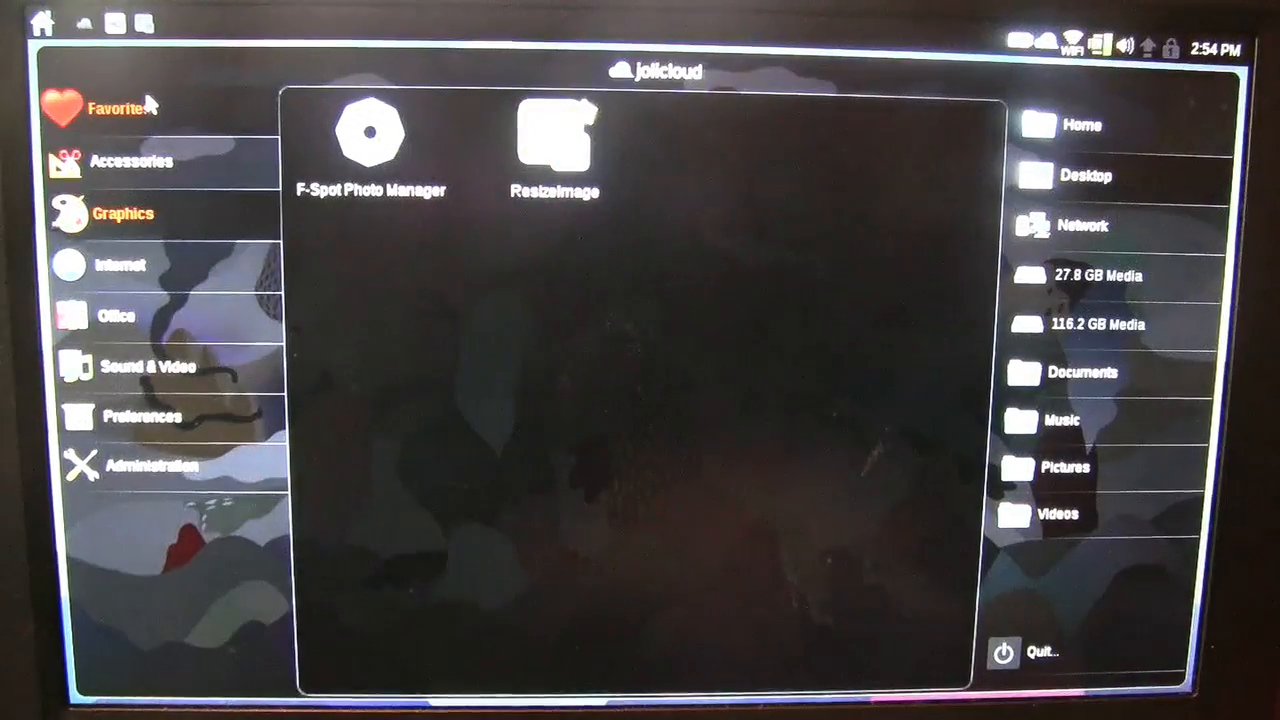
{"action": "left_click", "coordinate": [118, 108]}
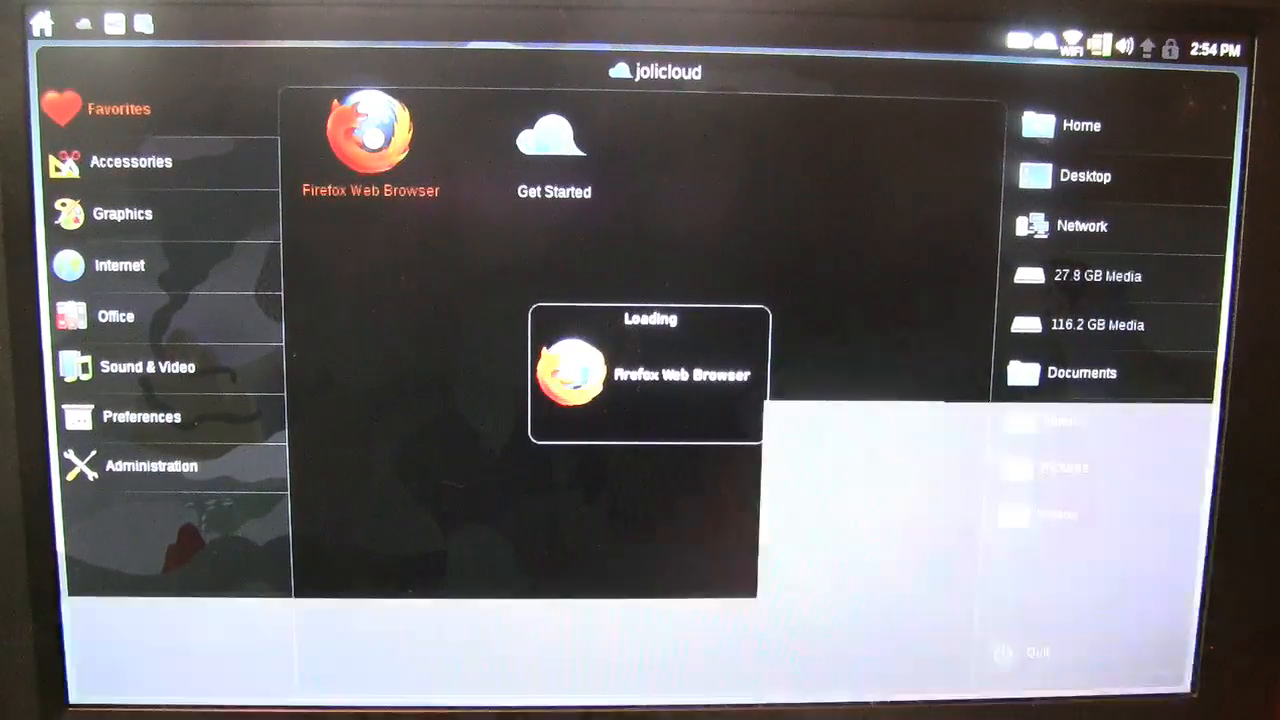
{"action": "left_click", "coordinate": [371, 140]}
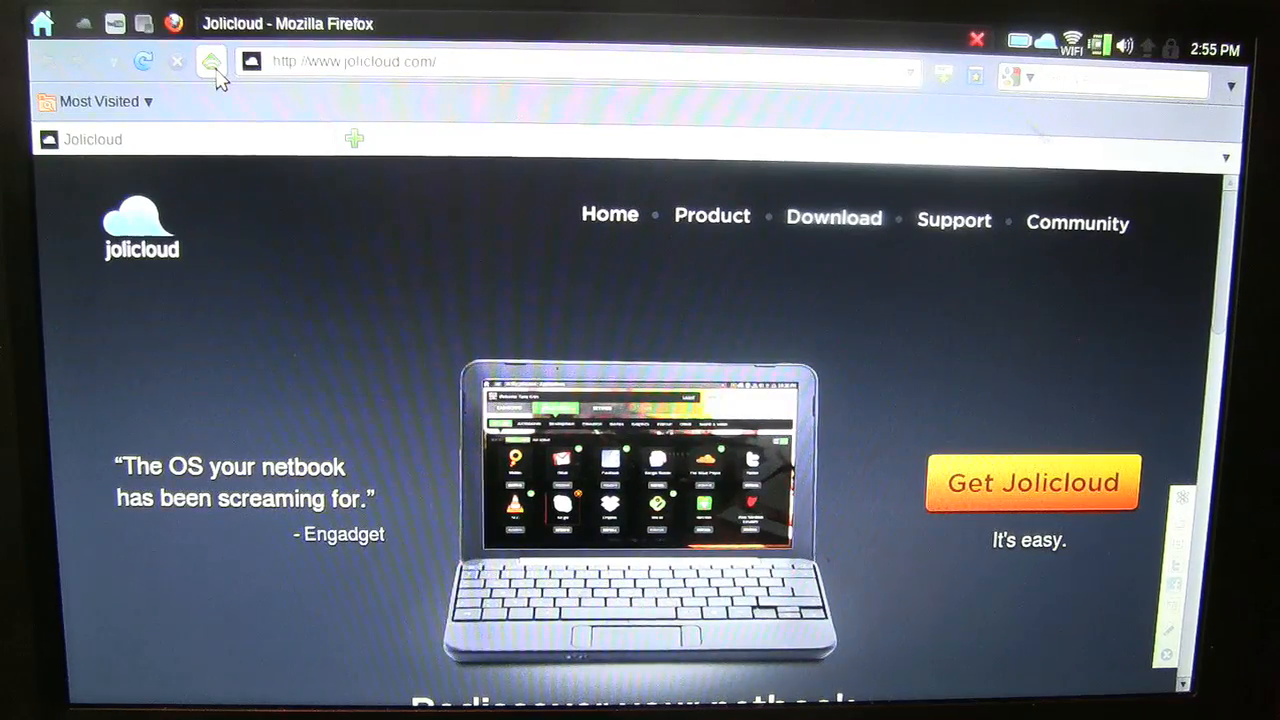
- Scroll feedly My Digest in a new tab, then view the dashboard's update status
{"action": "left_click", "coordinate": [354, 138]}
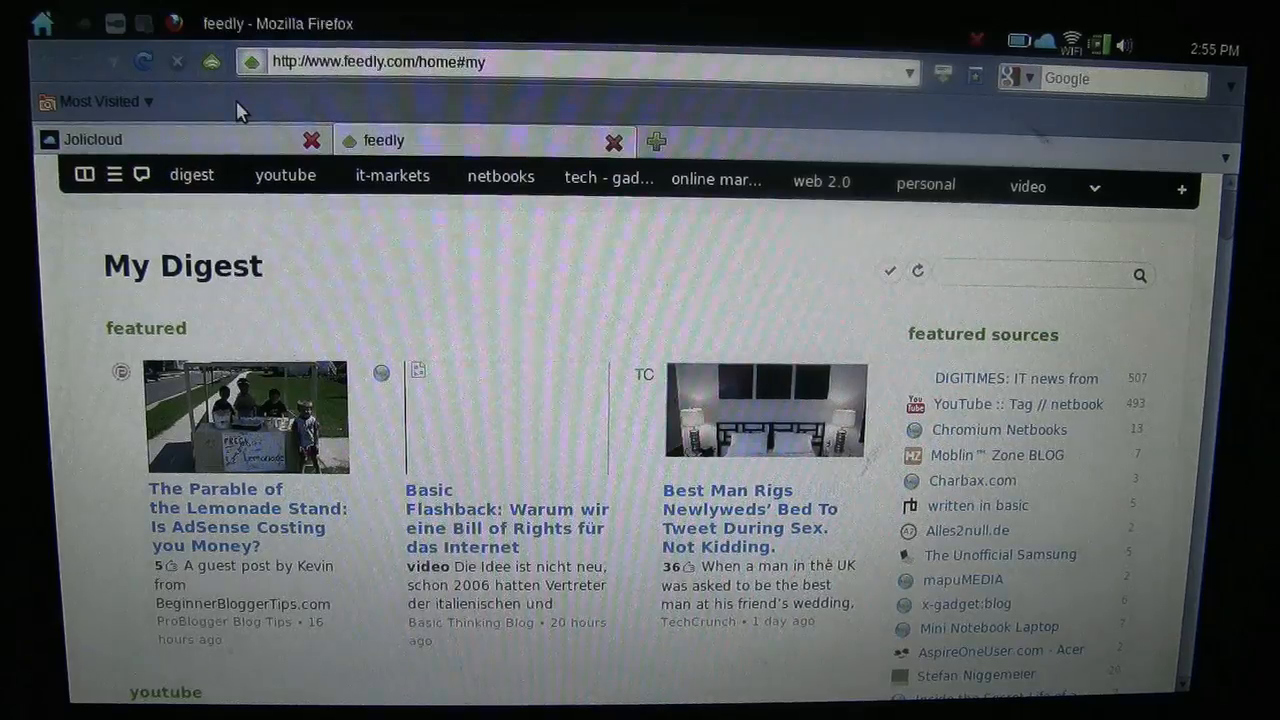
{"action": "scroll", "scroll_direction": "down", "scroll_amount": 3}
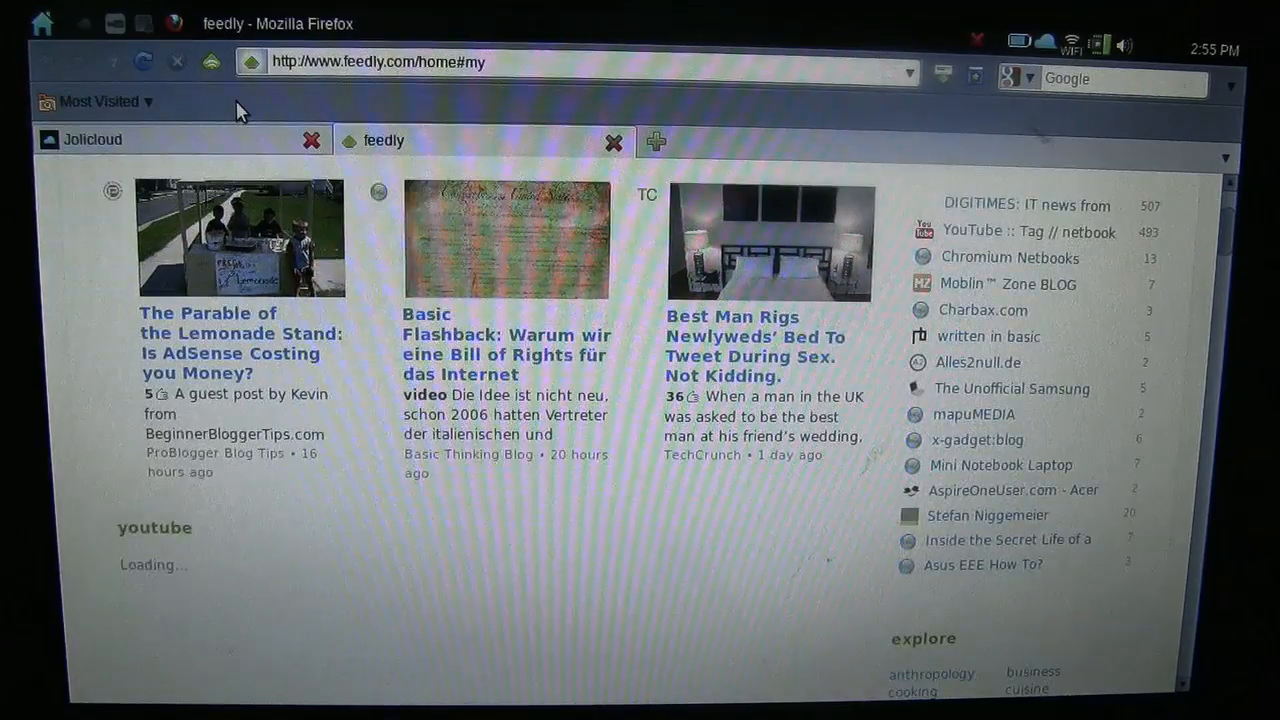
{"action": "scroll", "scroll_direction": "down", "scroll_amount": 3}
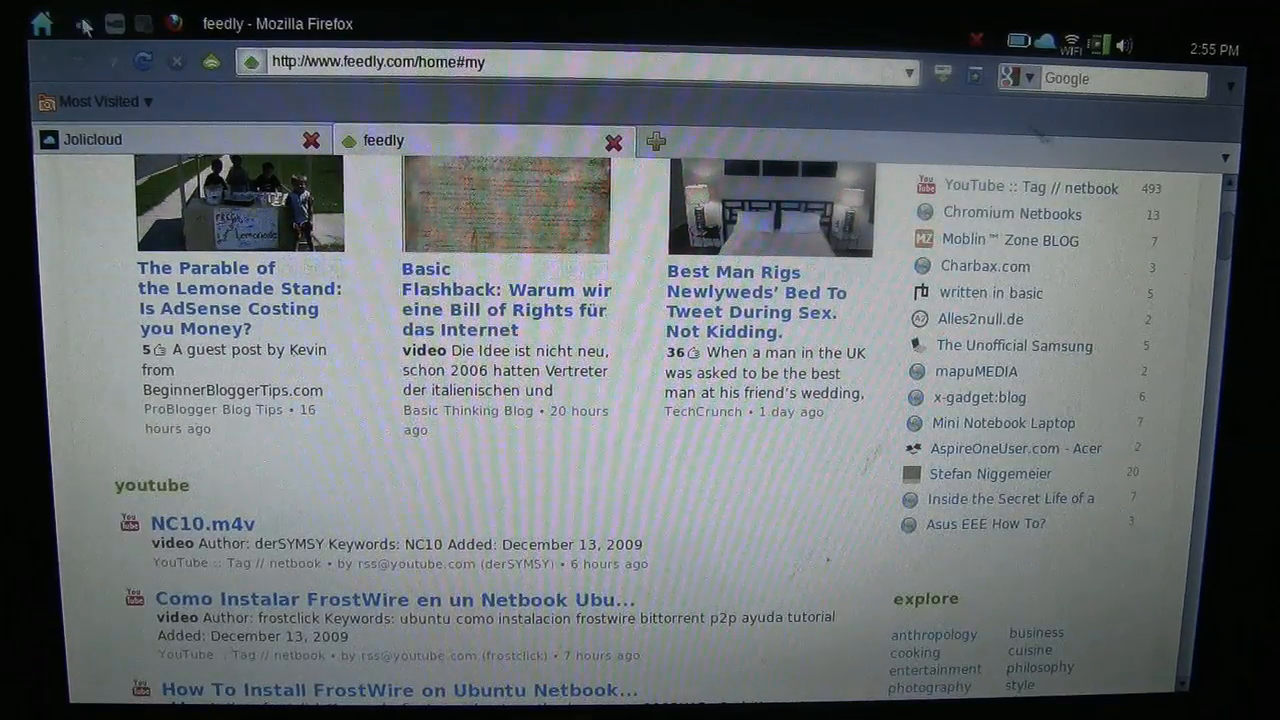
{"action": "left_click", "coordinate": [42, 23]}
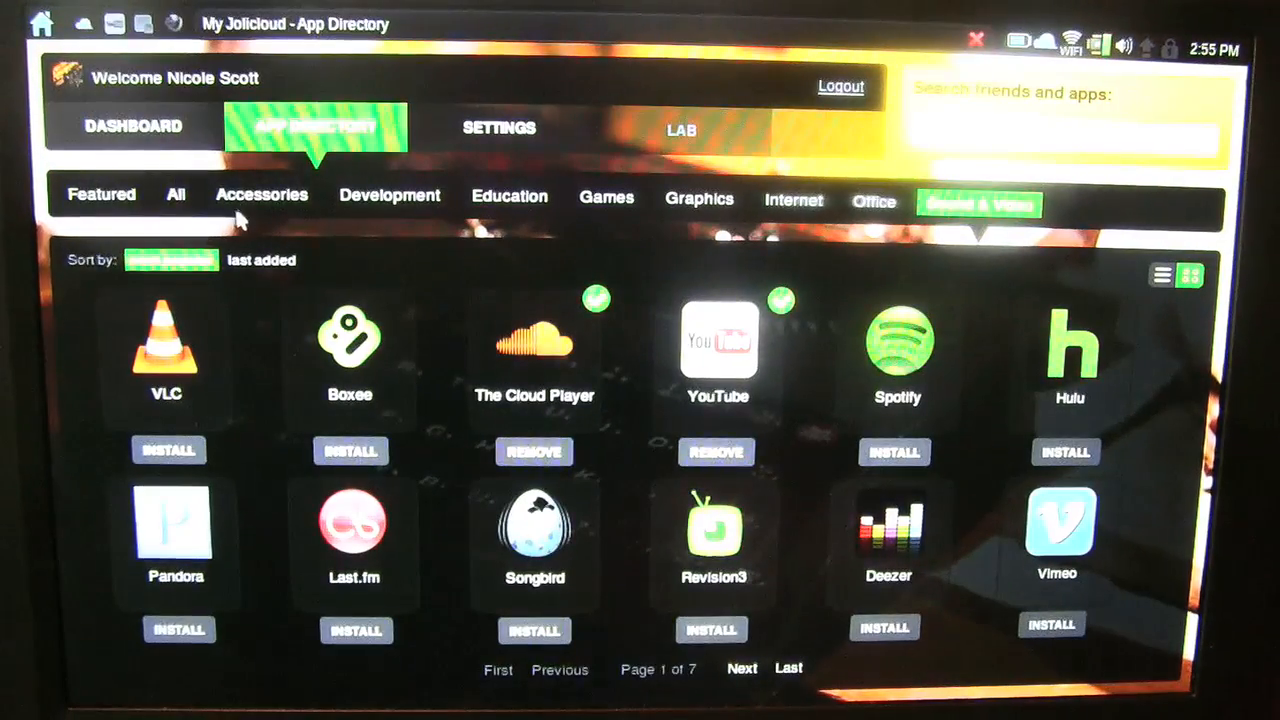
{"action": "left_click", "coordinate": [134, 126]}
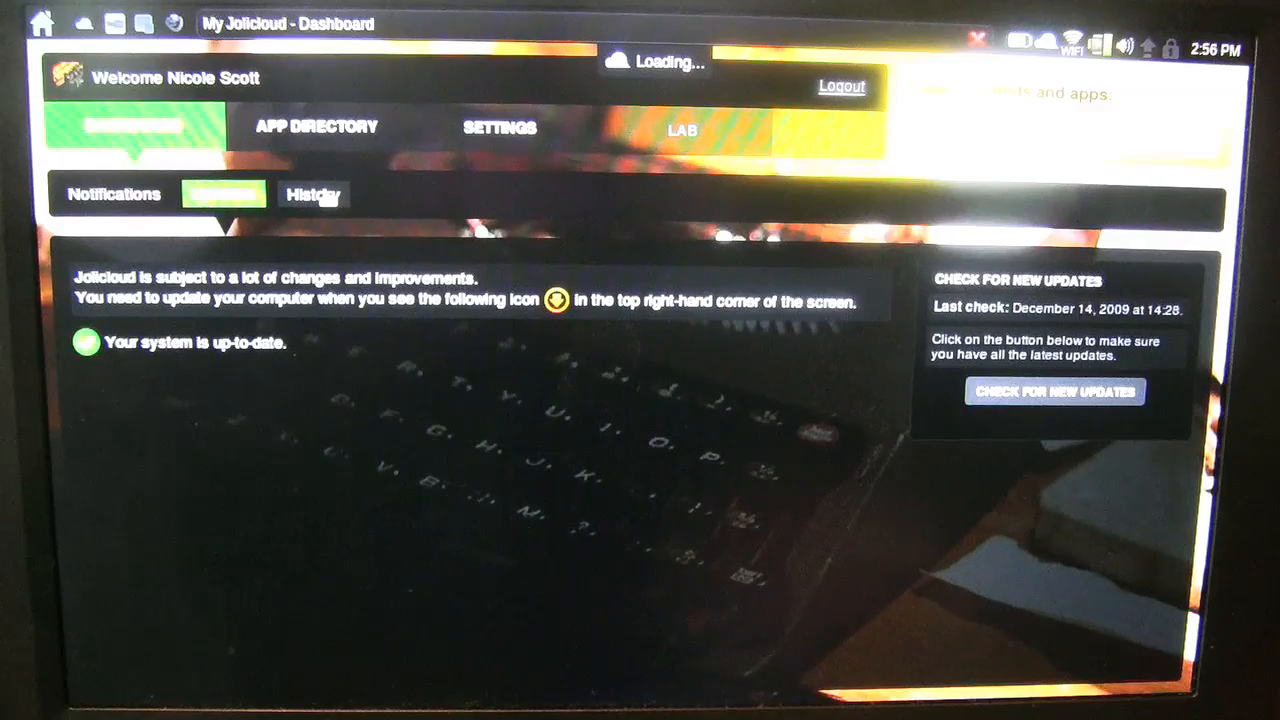
- View the installed-apps History, then the Settings profile with username and name
{"action": "left_click", "coordinate": [312, 194]}
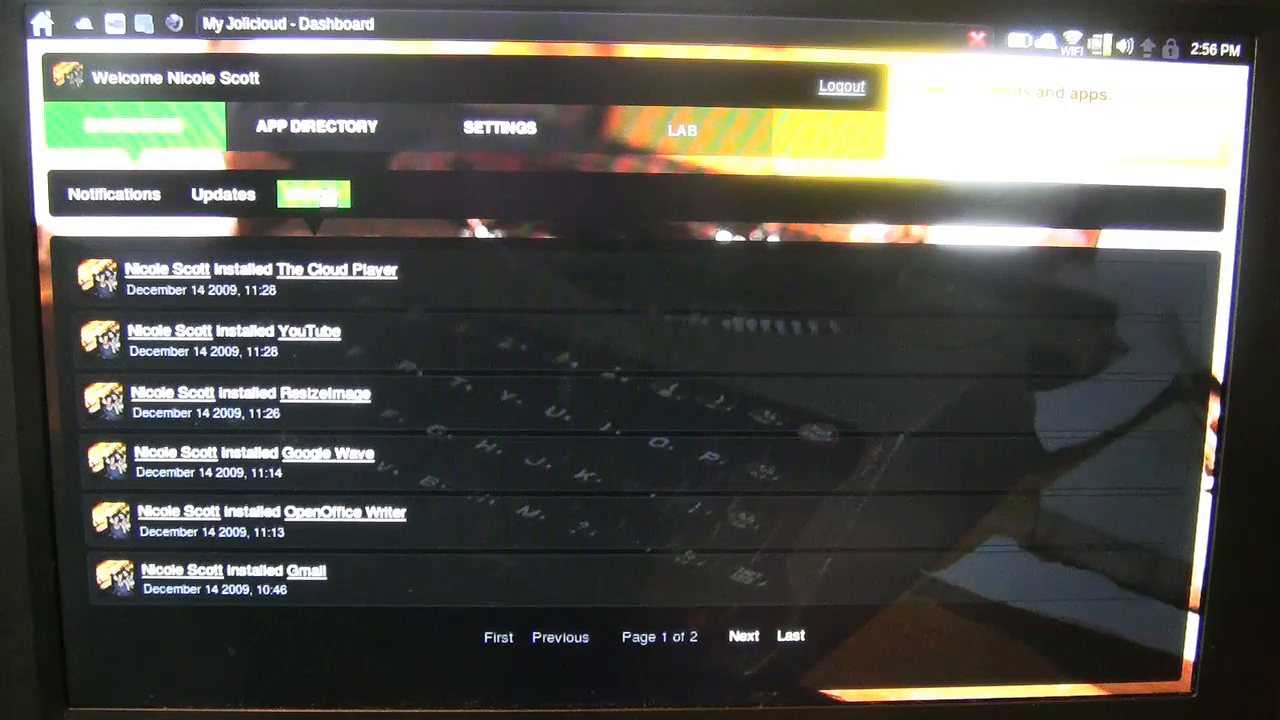
{"action": "mouse_move", "coordinate": [313, 353]}
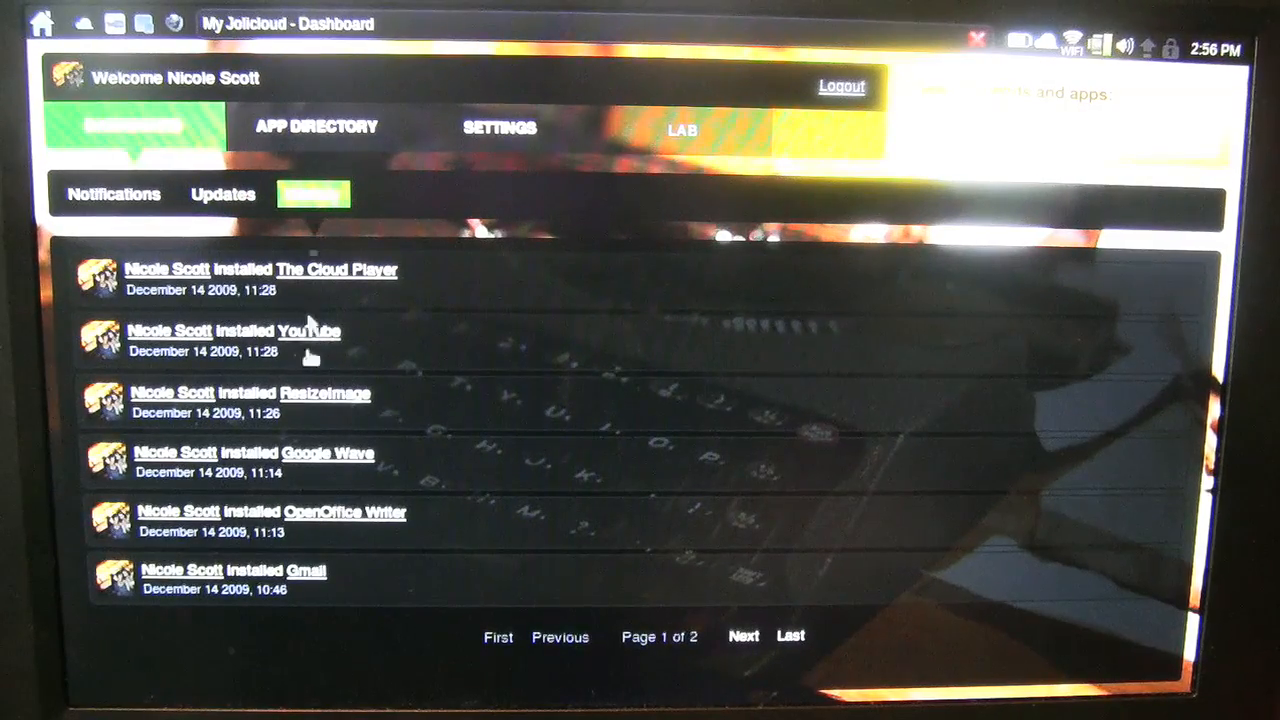
{"action": "left_click", "coordinate": [498, 128]}
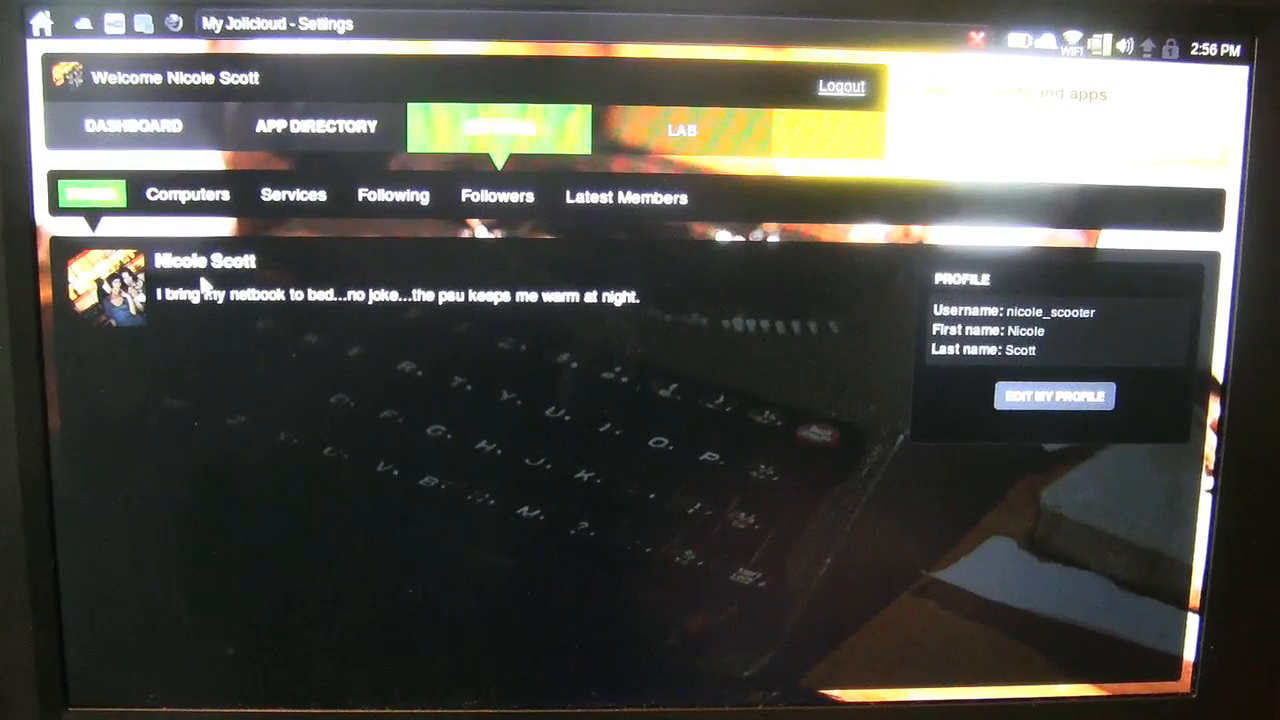
{"action": "mouse_move", "coordinate": [268, 245]}
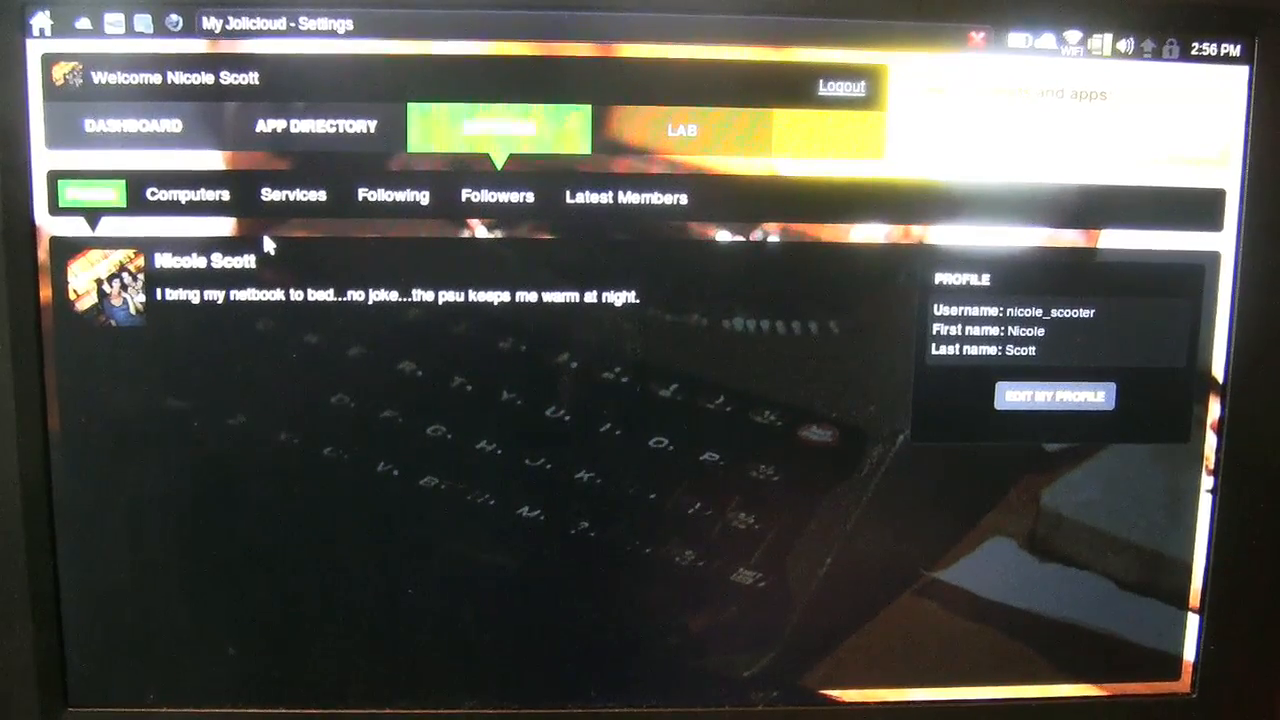
{"action": "left_click", "coordinate": [188, 194]}
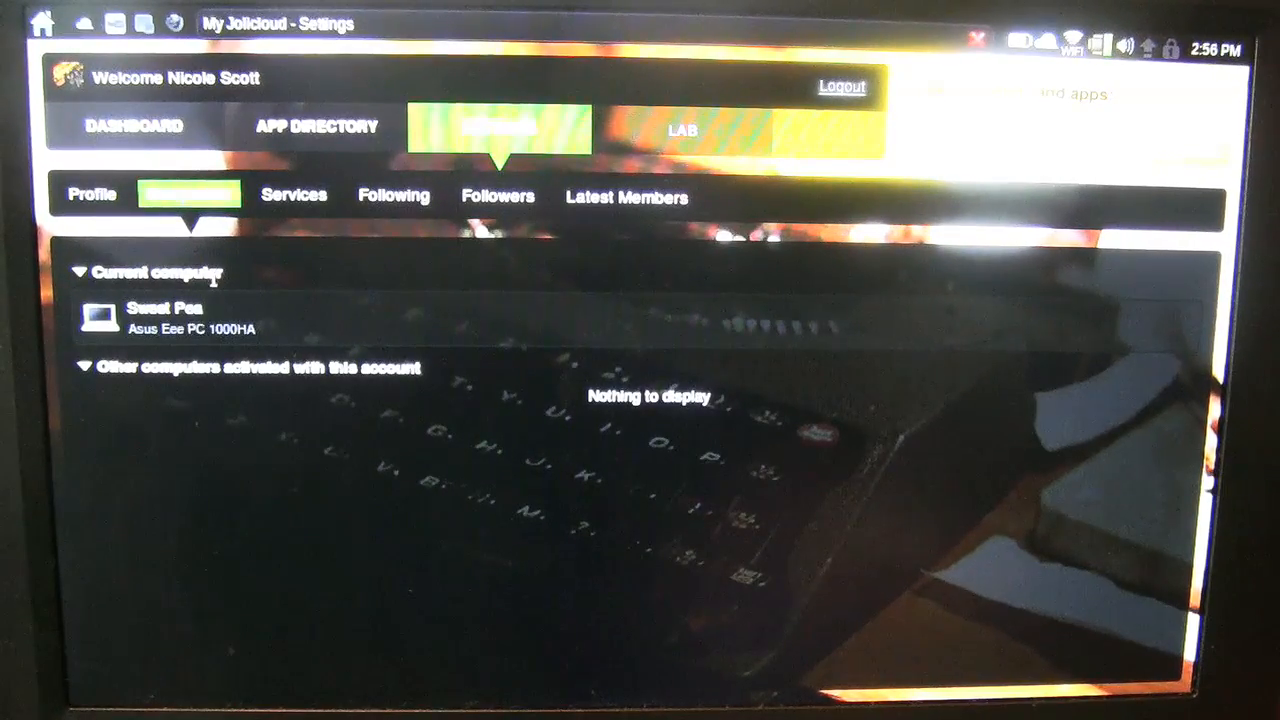
{"action": "mouse_move", "coordinate": [225, 305]}
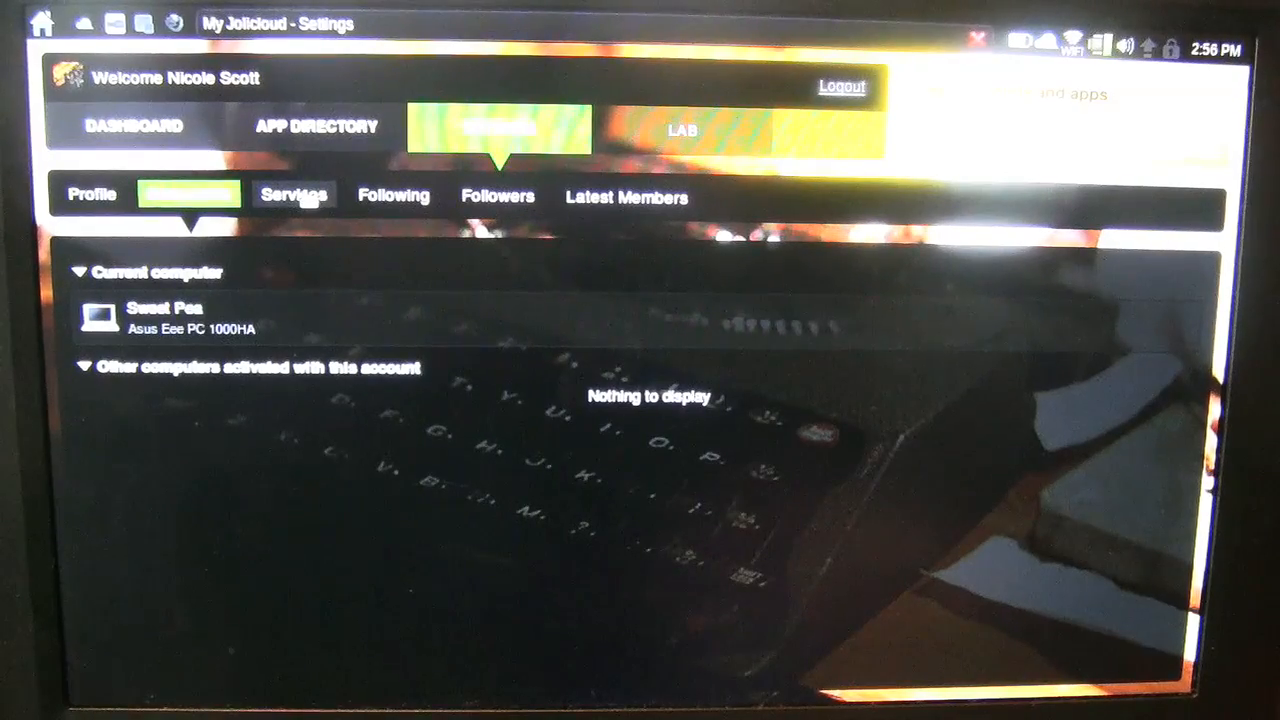
{"action": "left_click", "coordinate": [294, 194]}
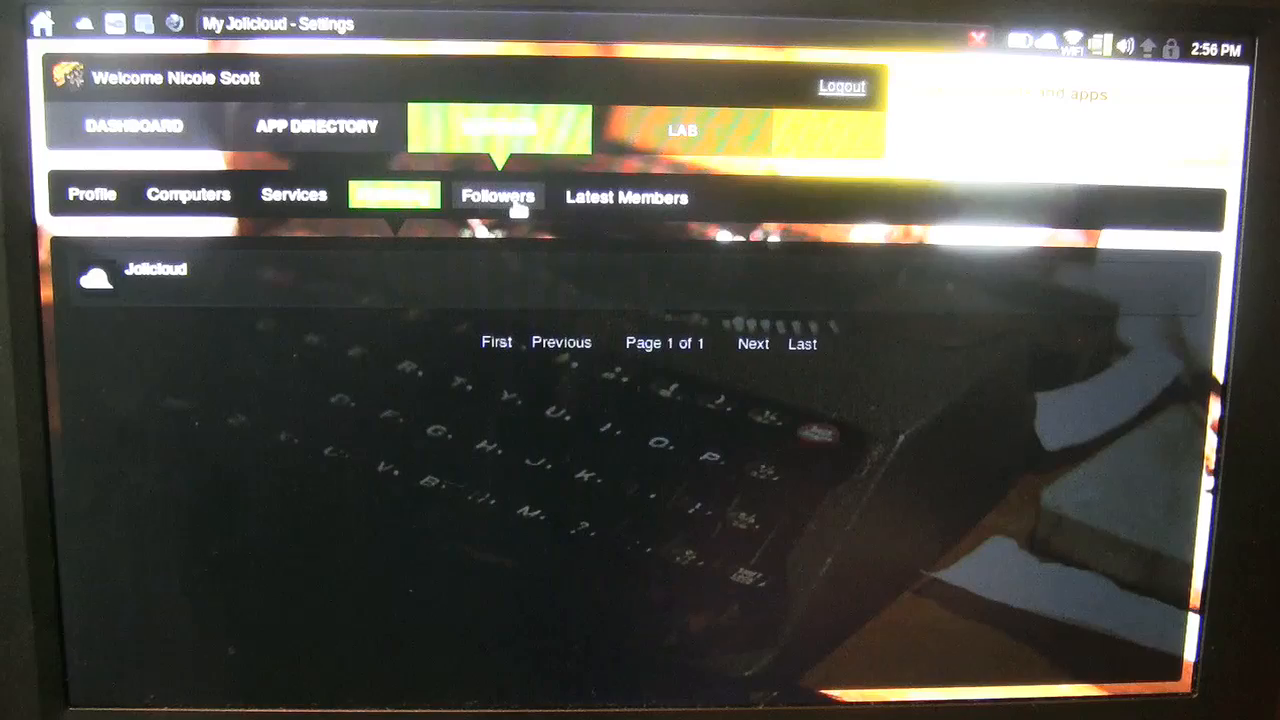
{"action": "left_click", "coordinate": [497, 195]}
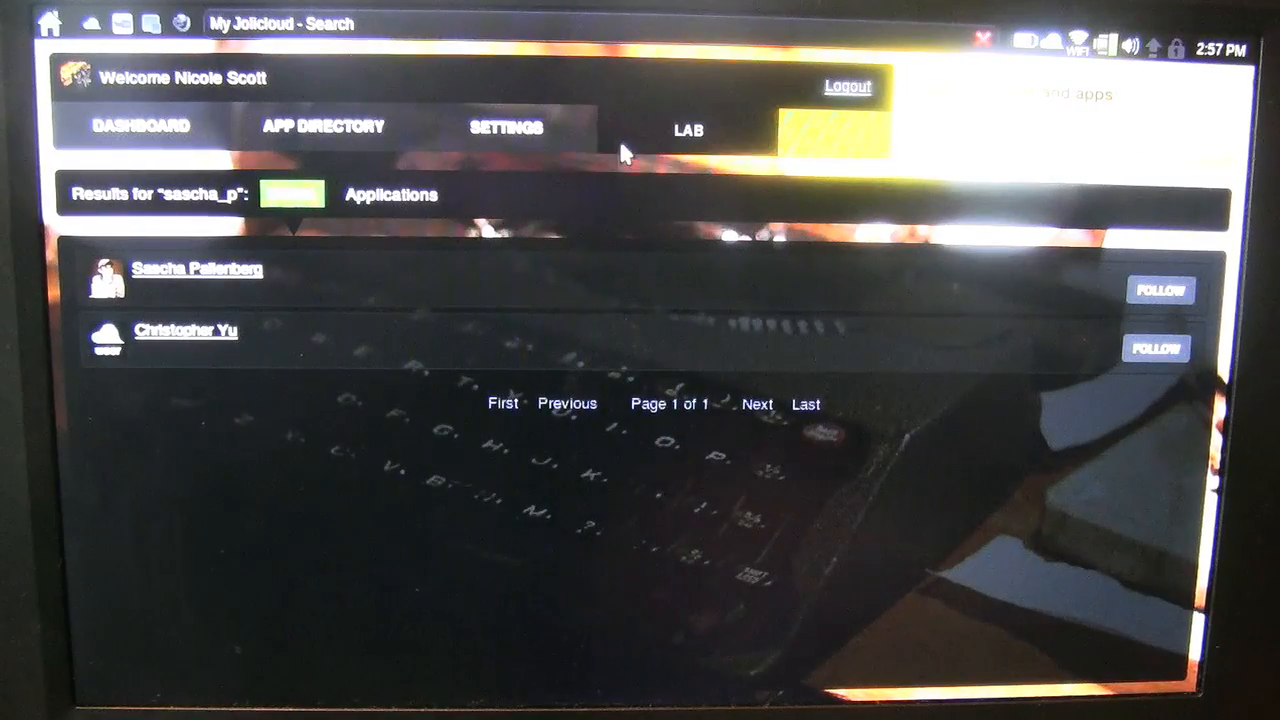
- Follow Sascha Pallenberg and view his profile's recent activity
{"action": "left_click", "coordinate": [1159, 290]}
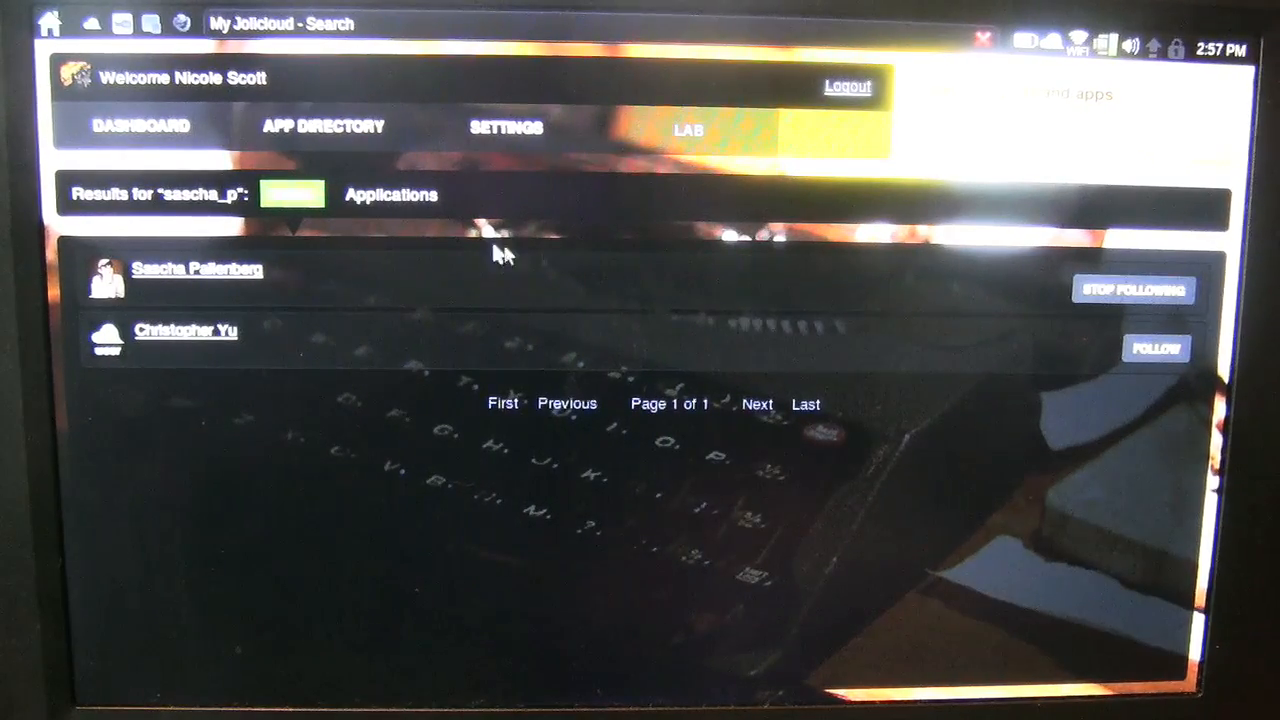
{"action": "left_click", "coordinate": [197, 270]}
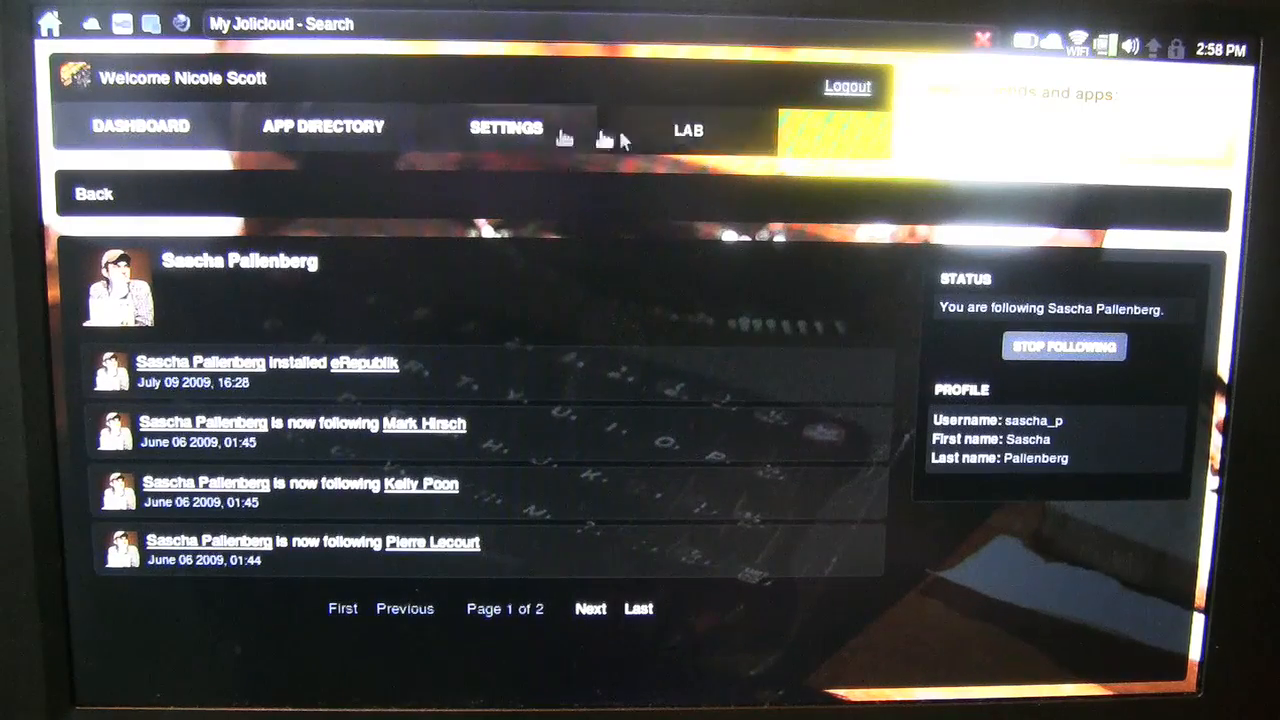
- Check the Latest Members list and dashboard history, then show App Directory's Sound & Video apps
{"action": "left_click", "coordinate": [505, 128]}
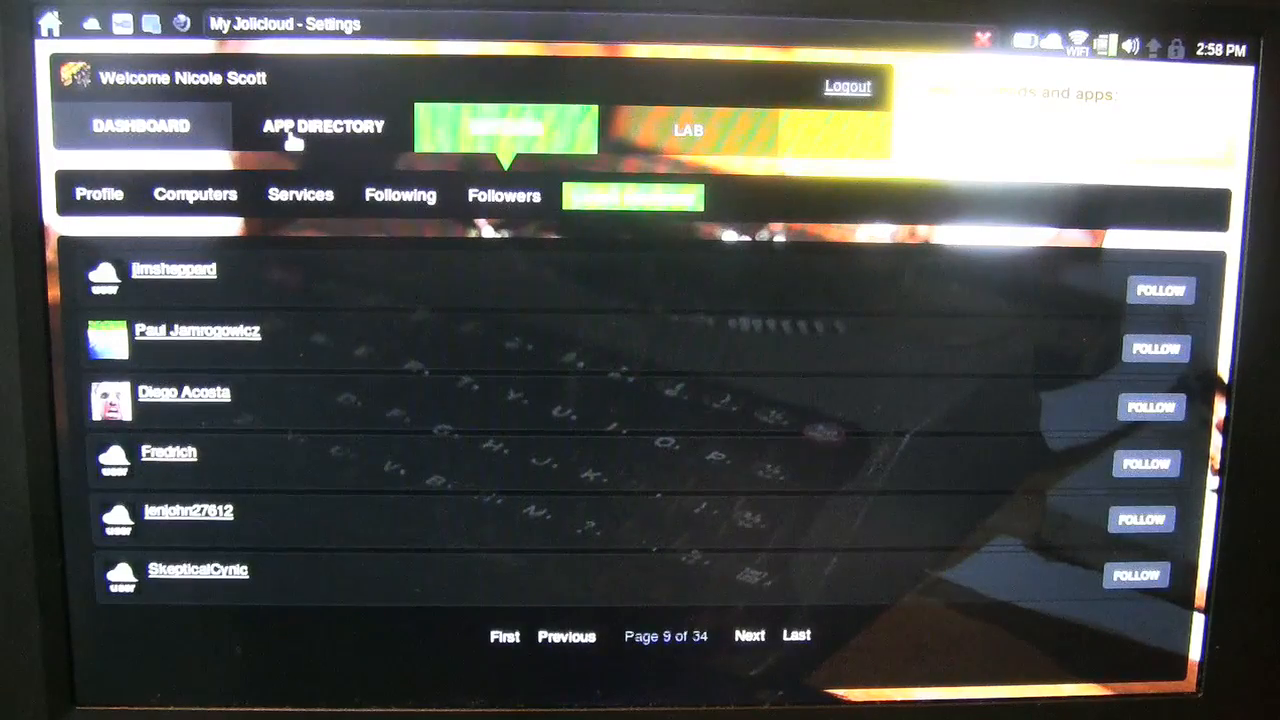
{"action": "left_click", "coordinate": [141, 126]}
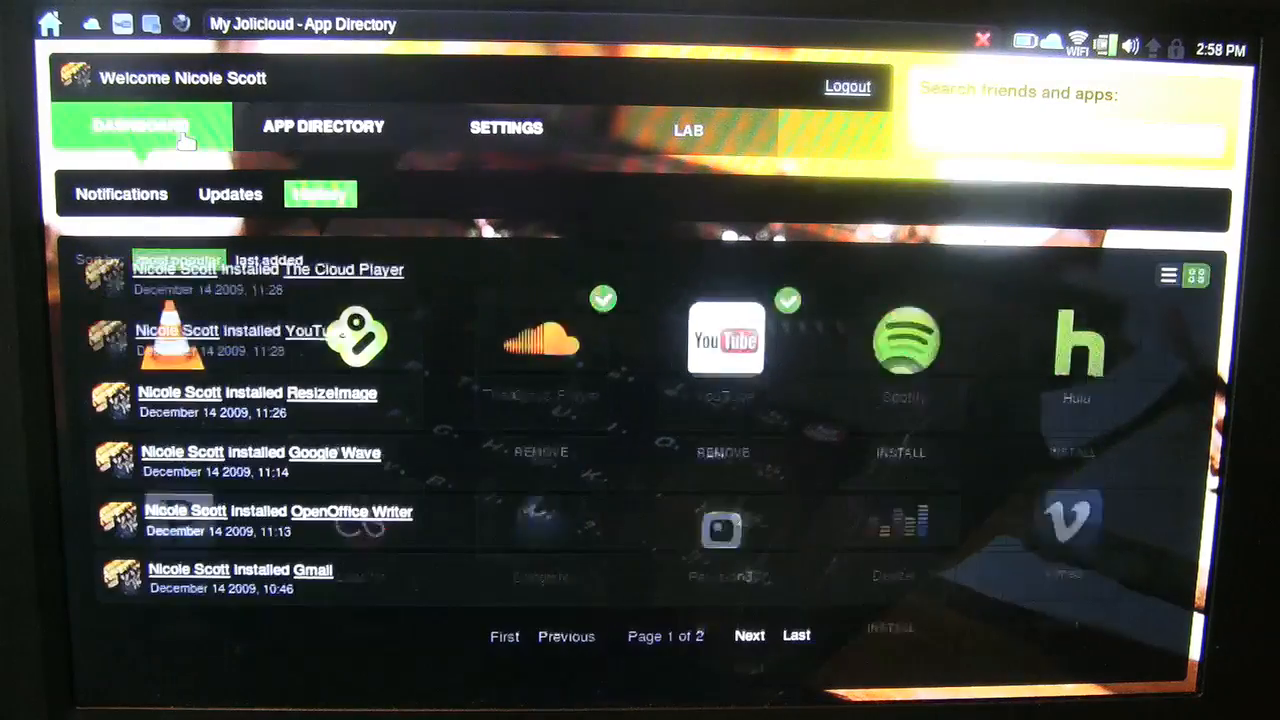
{"action": "left_click", "coordinate": [356, 393]}
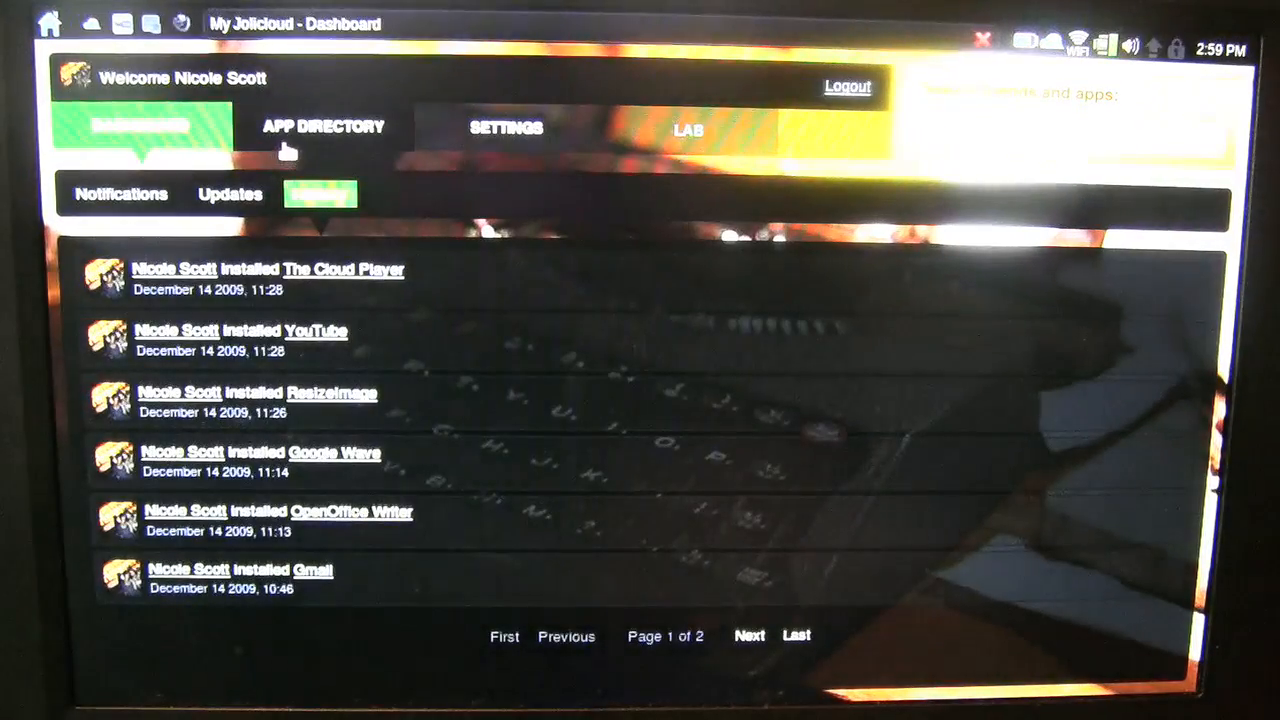
{"action": "left_click", "coordinate": [323, 127]}
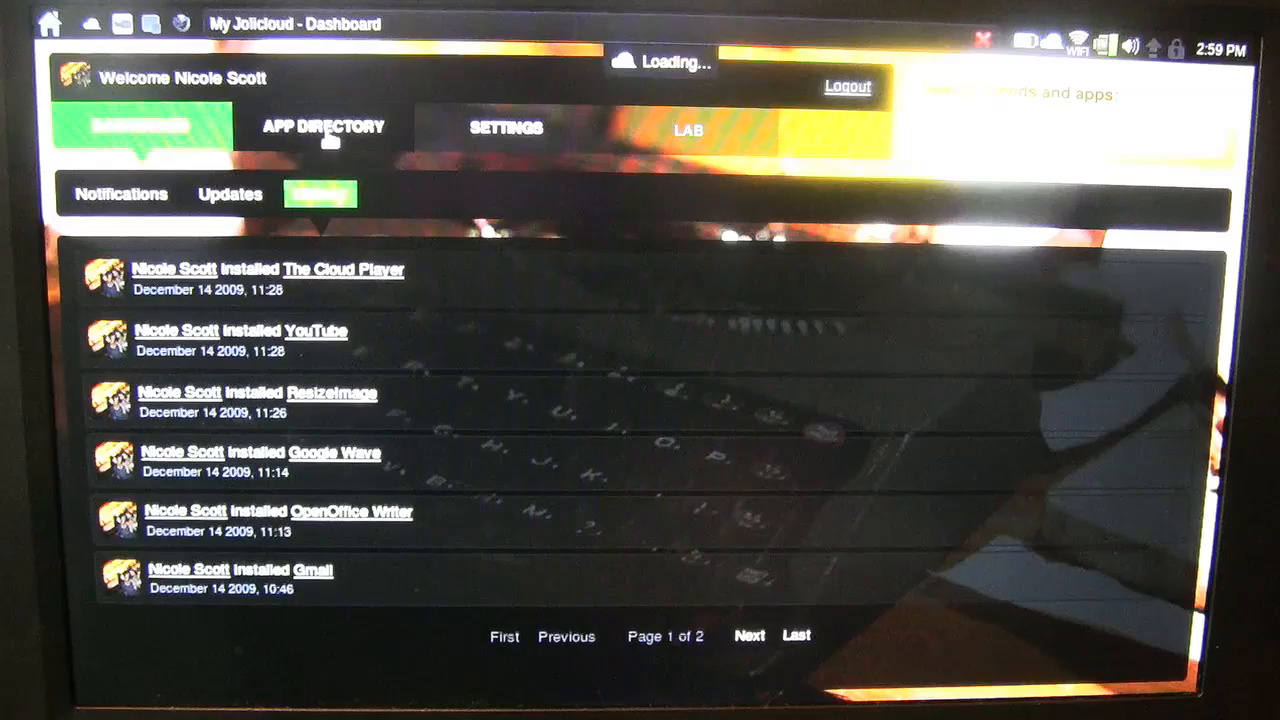
{"action": "left_click", "coordinate": [323, 127]}
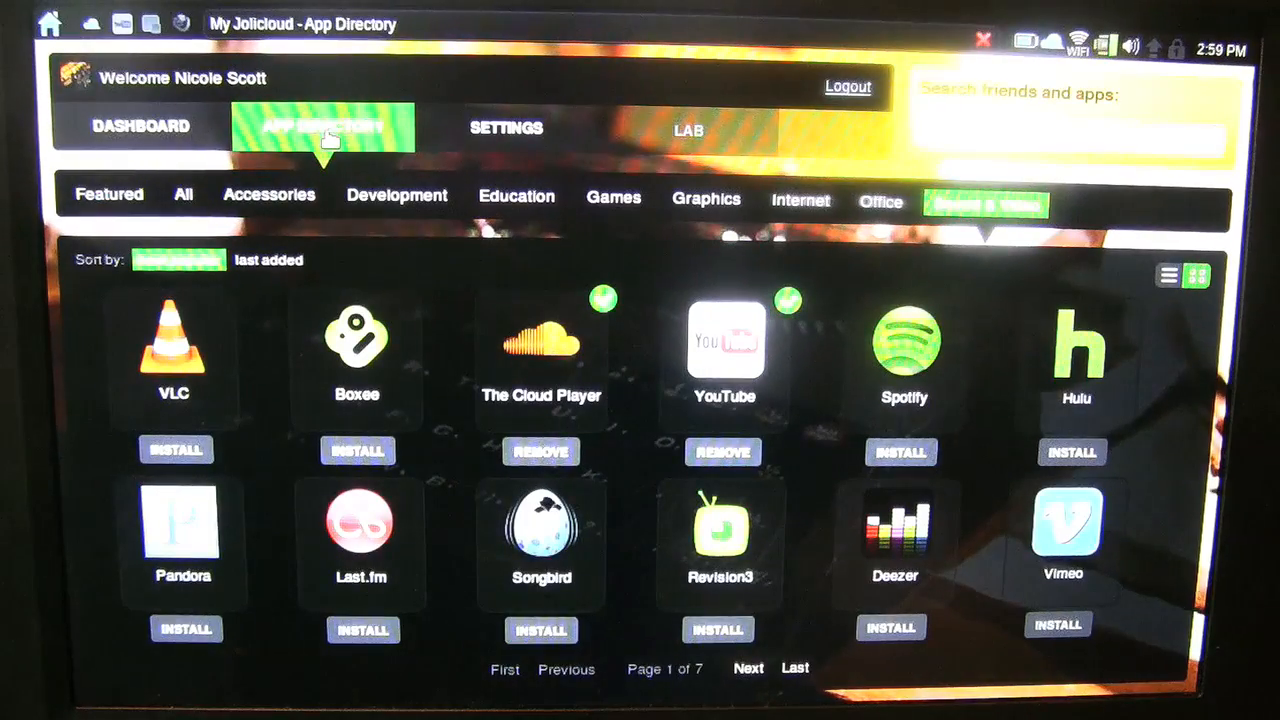